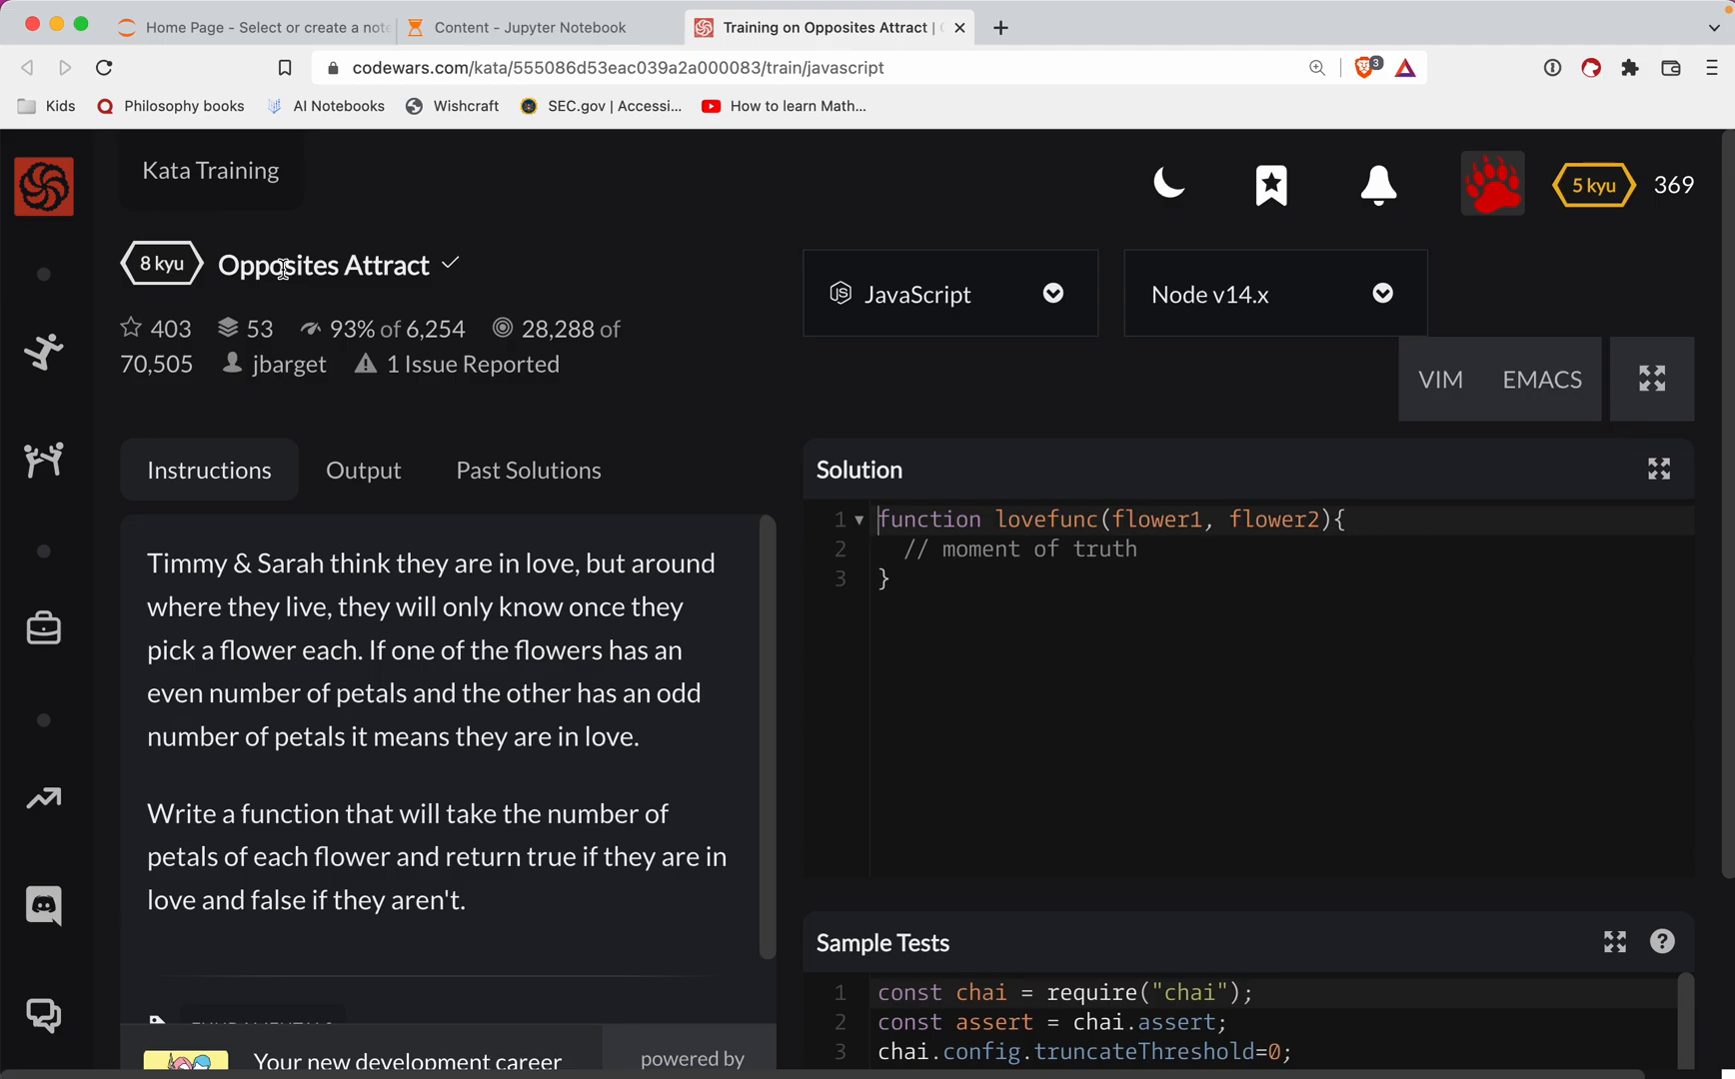
mouse_move(415, 590)
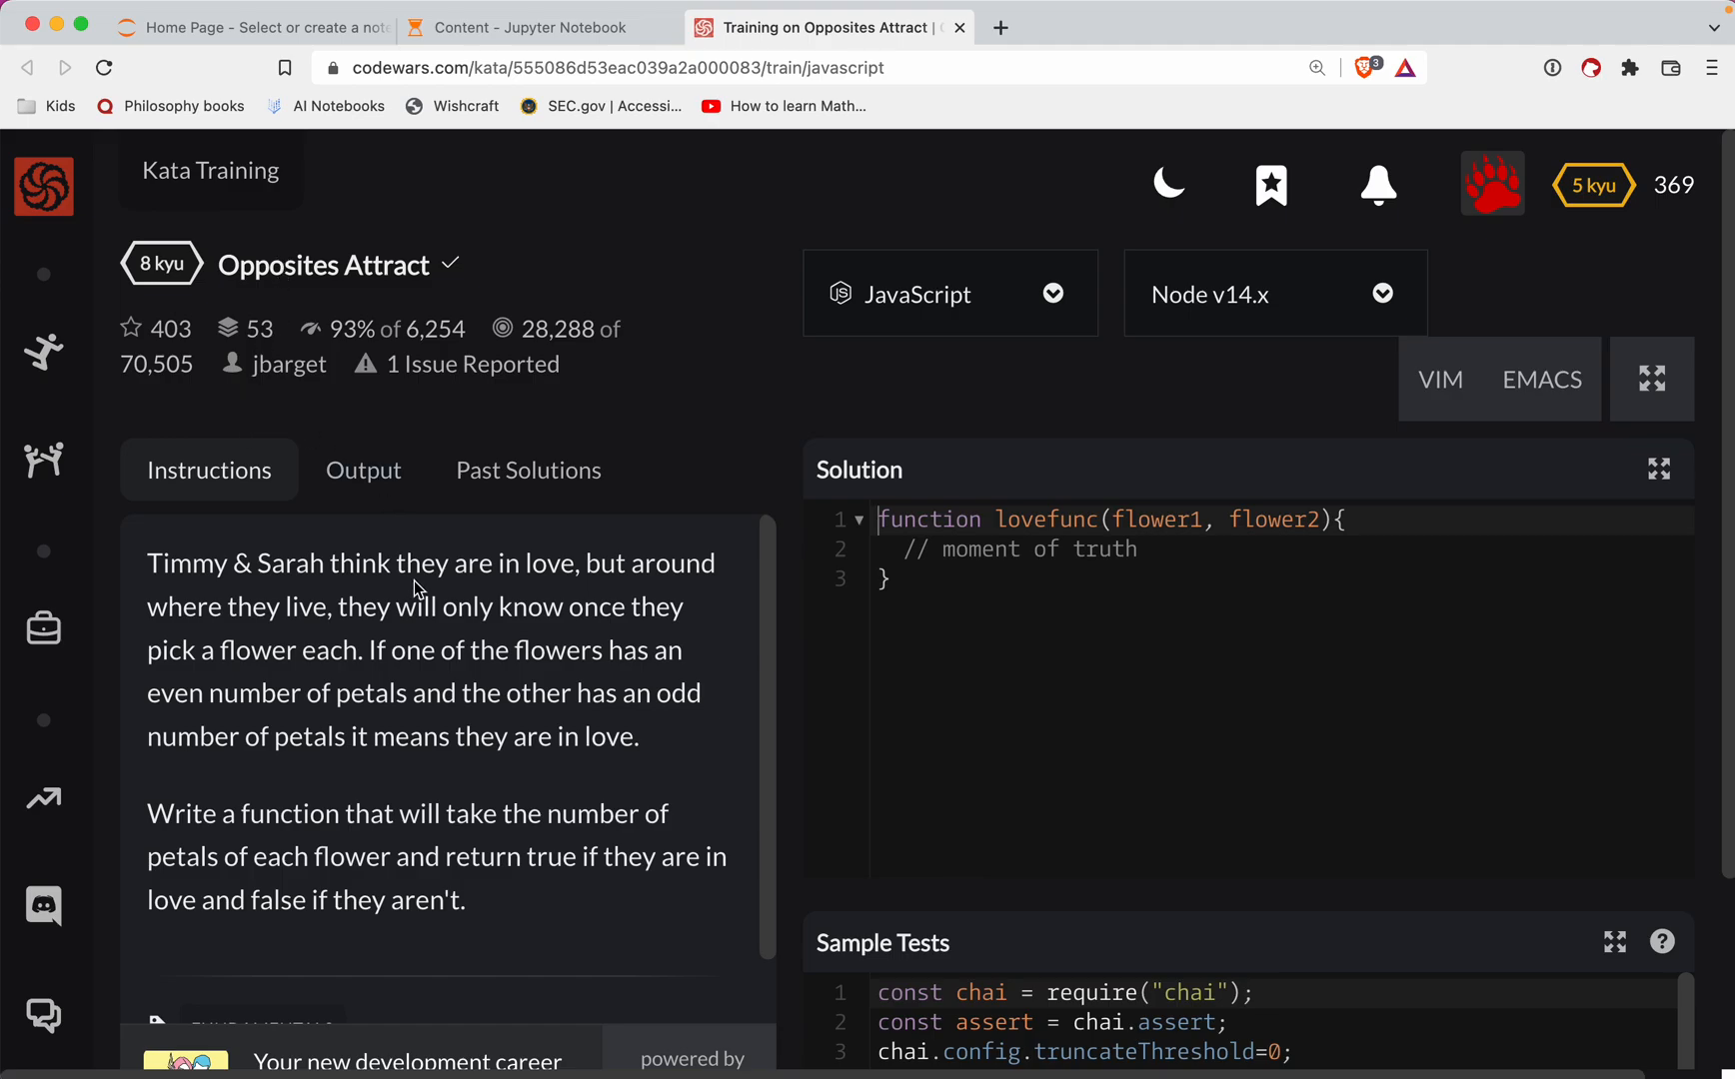
- Read the kata description, note the flower2 parameter, and select the placeholder comment to replace
scroll("down", 3)
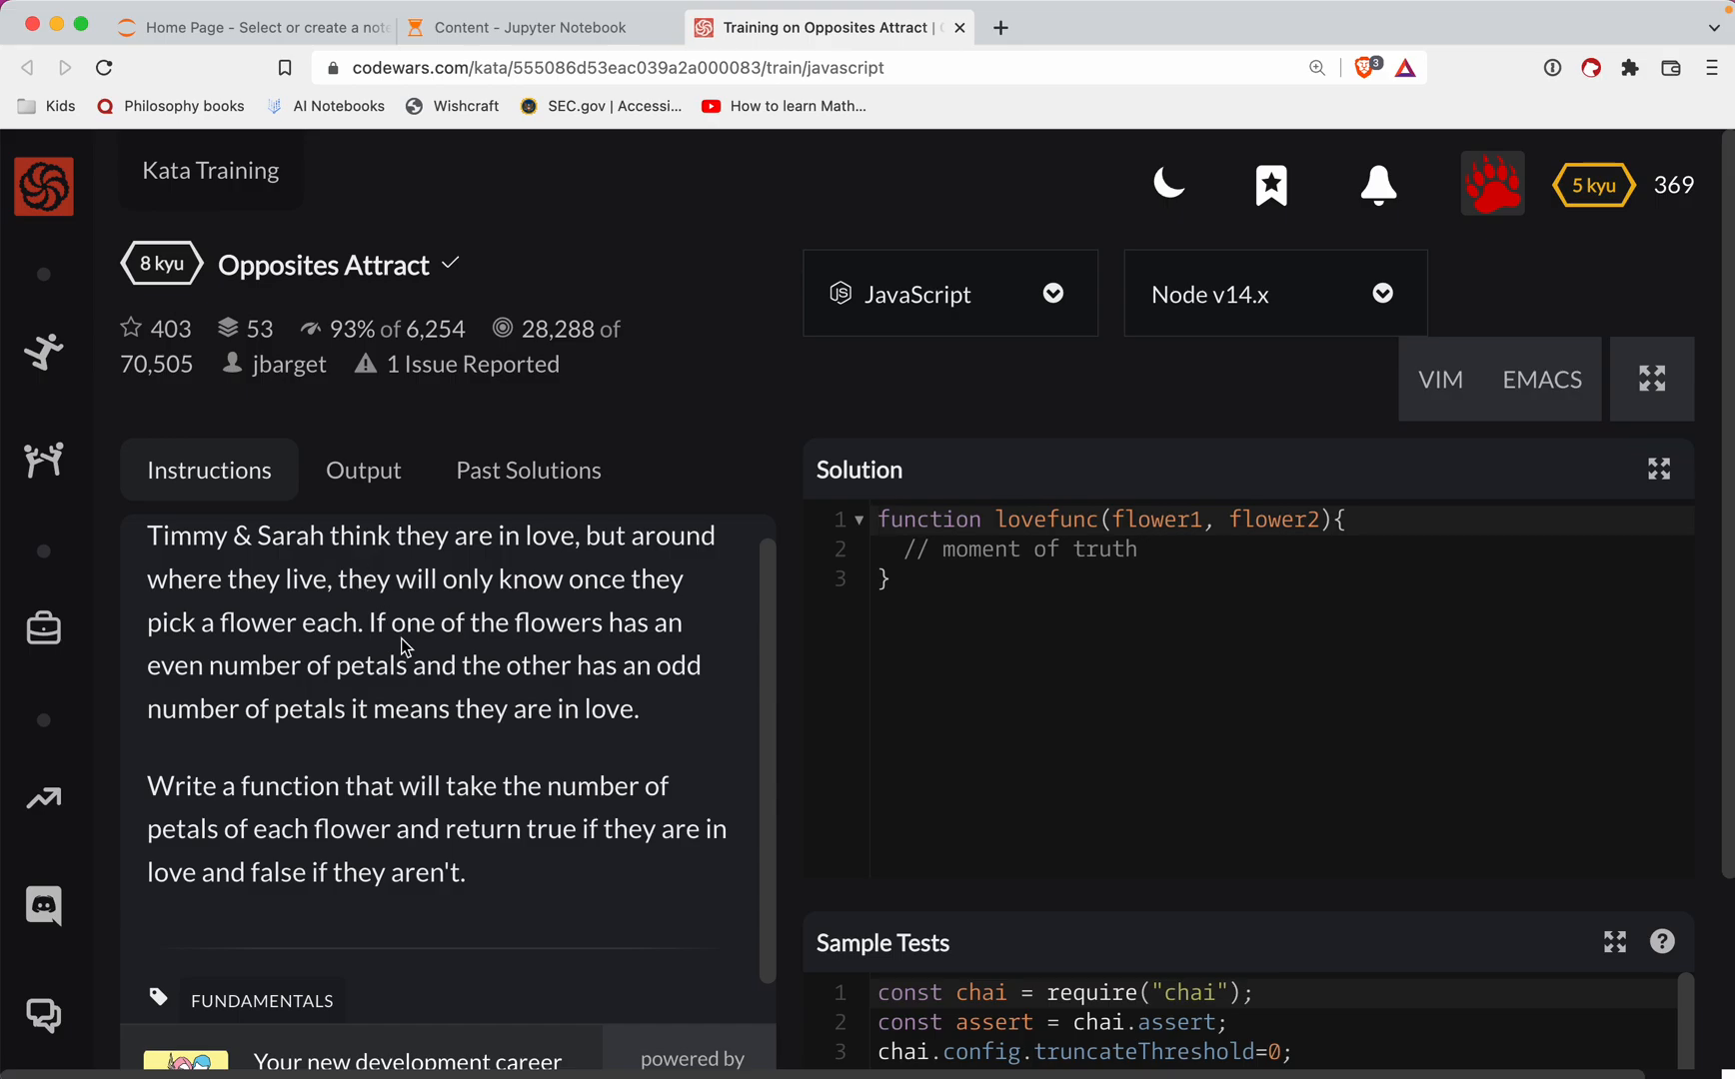
scroll("down", 3)
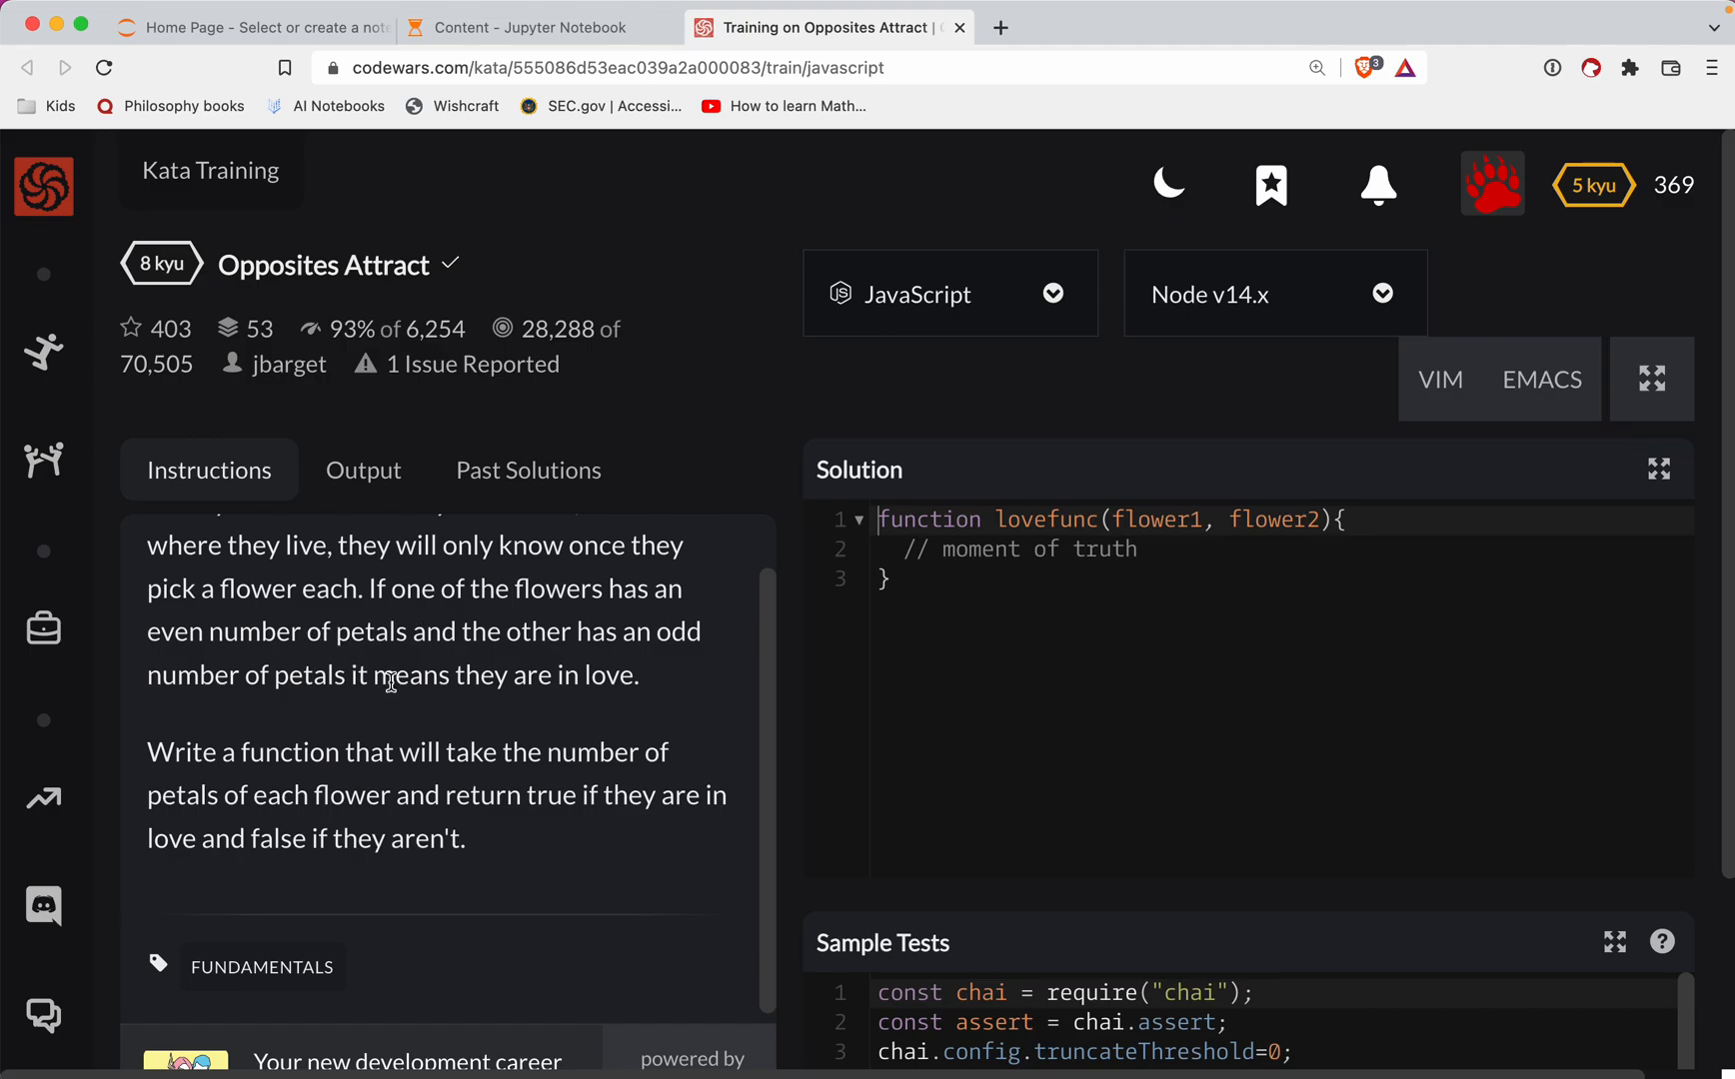
scroll("down", 3)
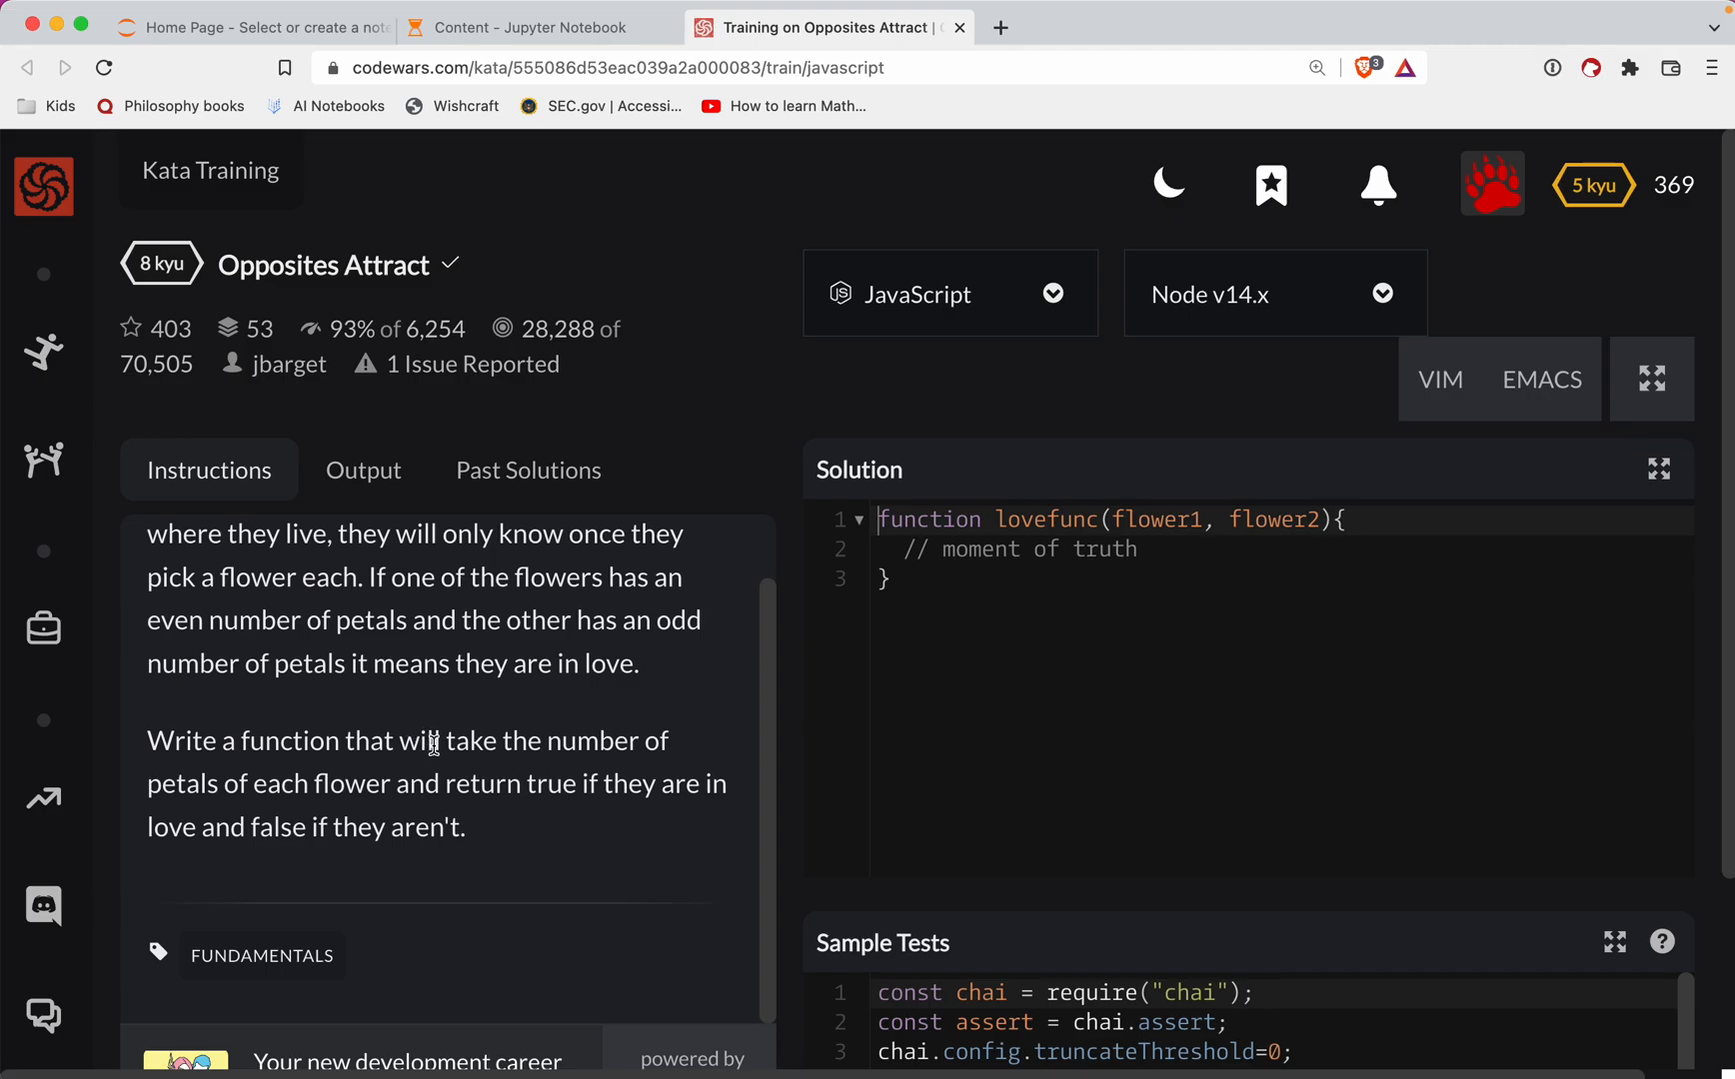
mouse_move(486, 802)
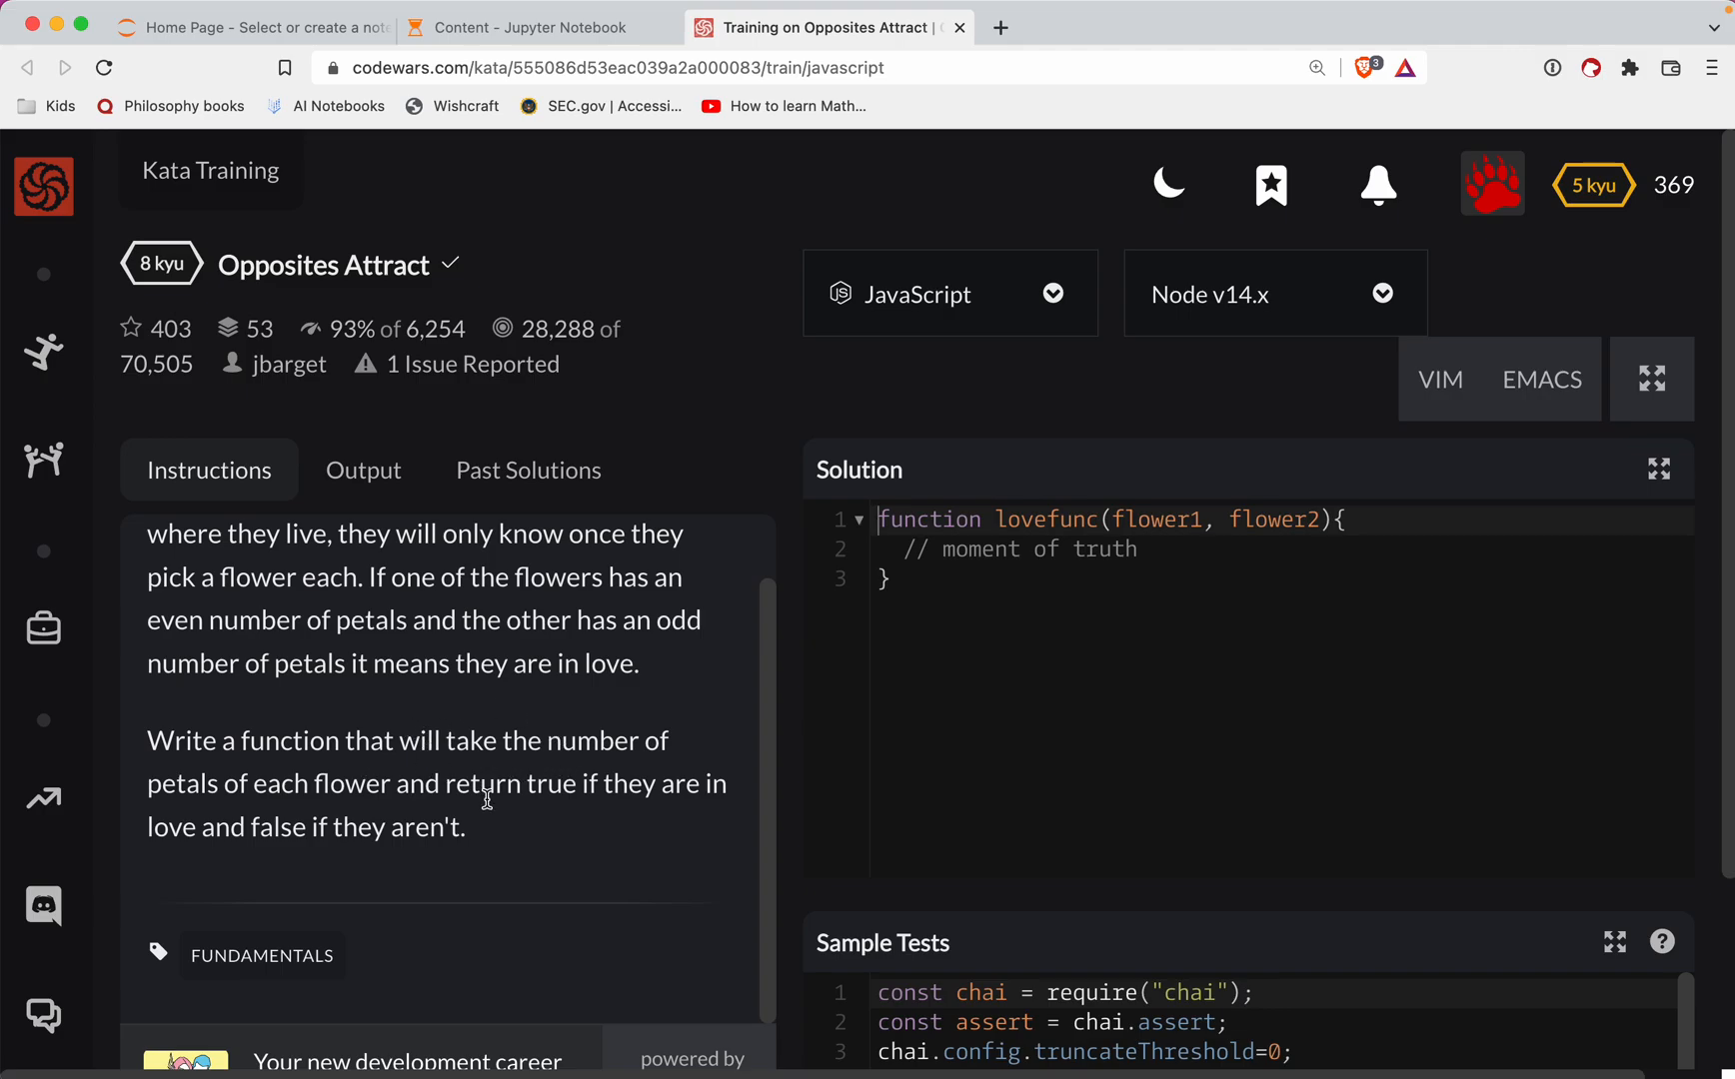
mouse_move(406, 774)
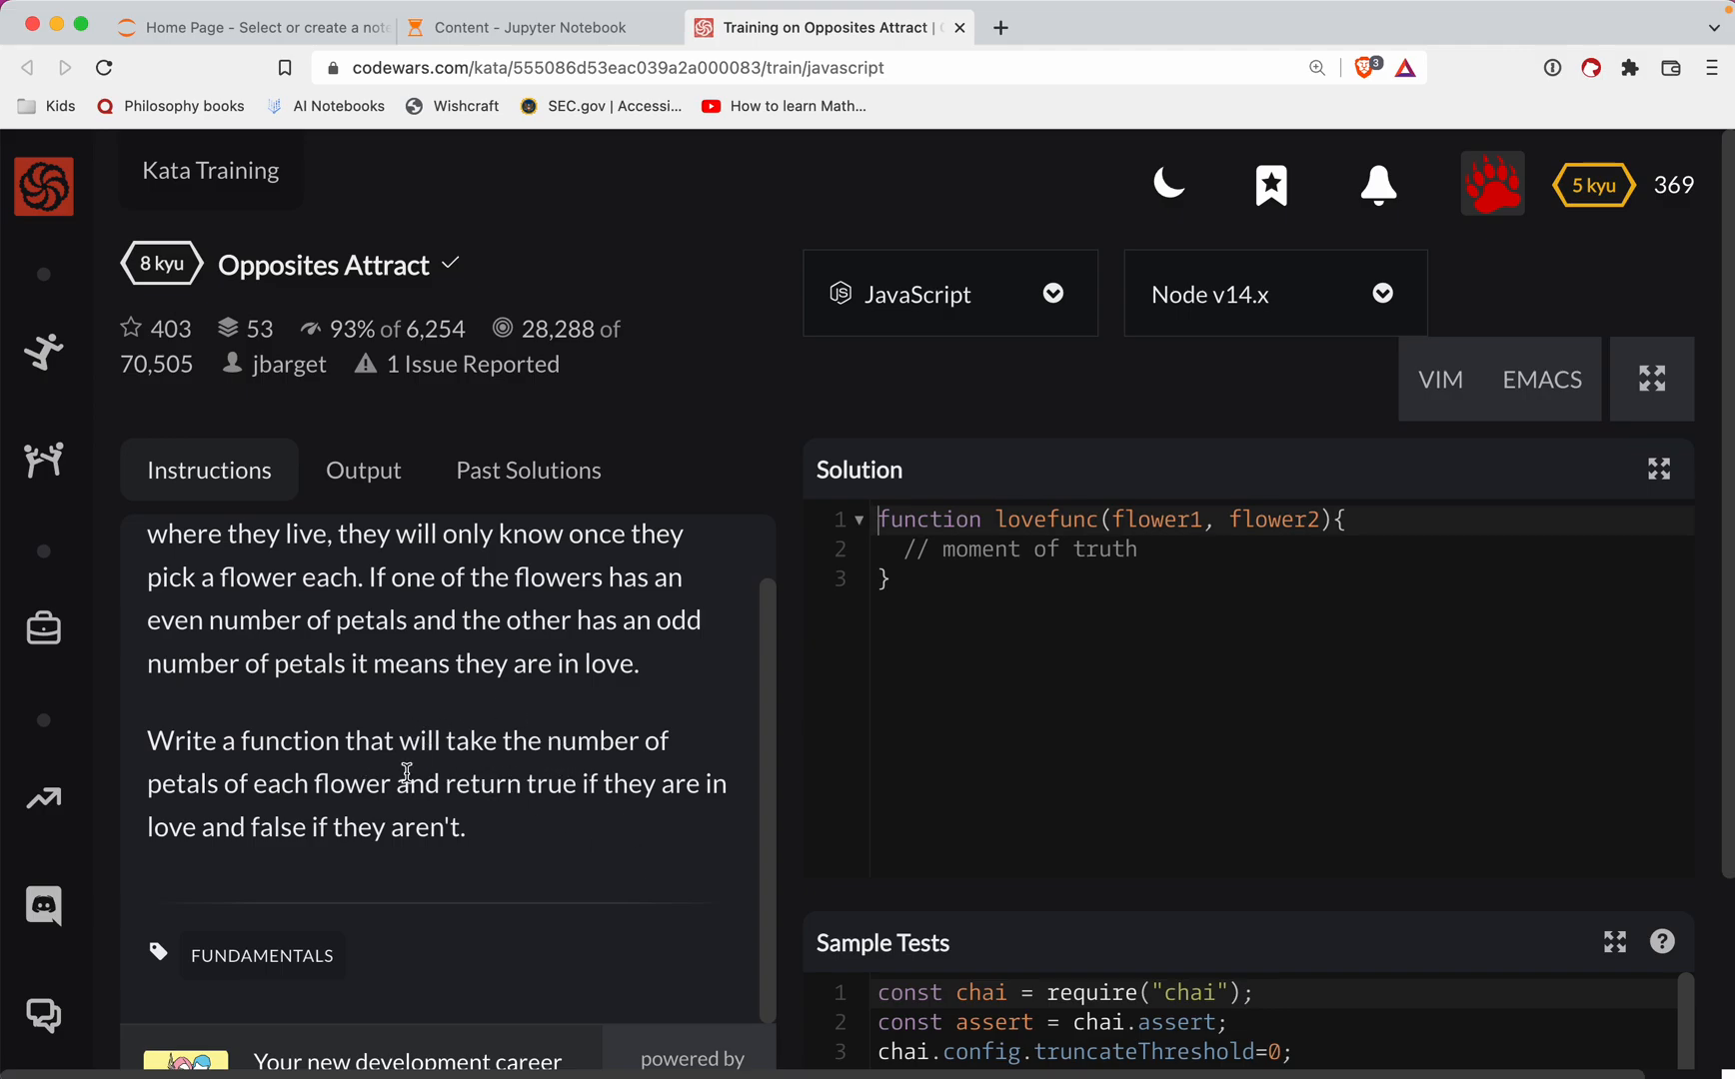
mouse_move(740, 873)
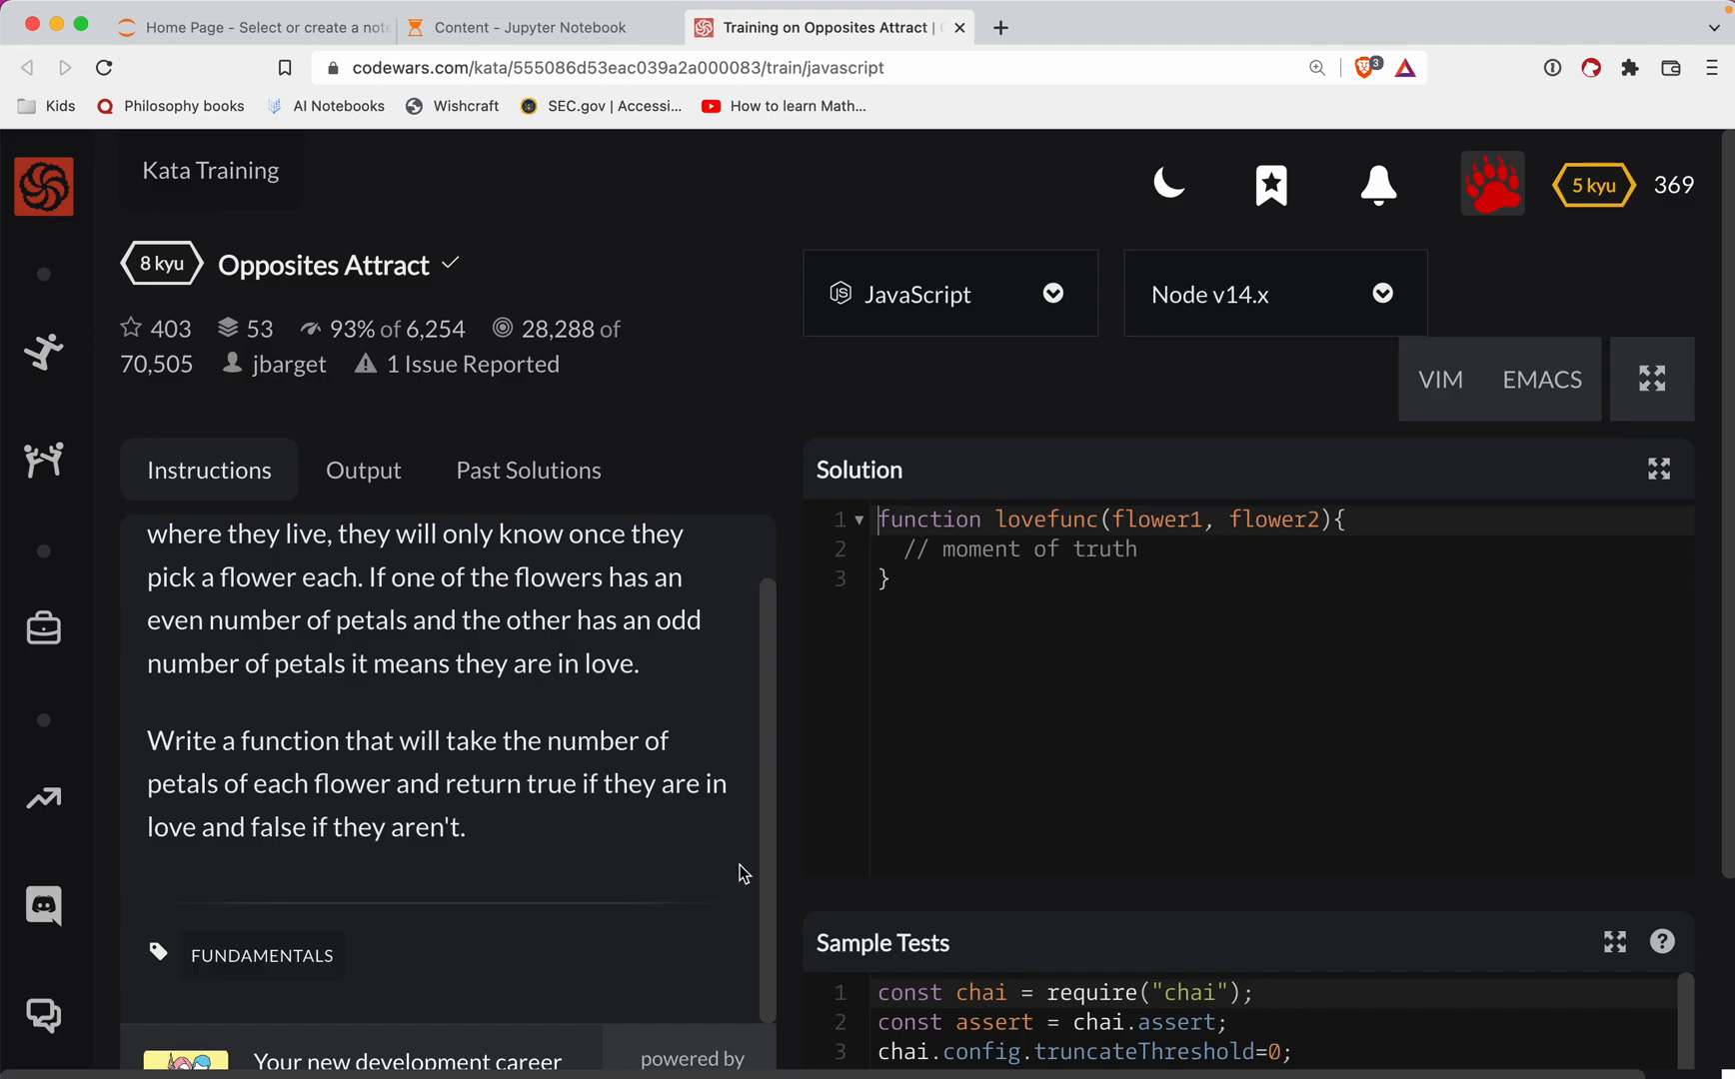
mouse_move(1048, 680)
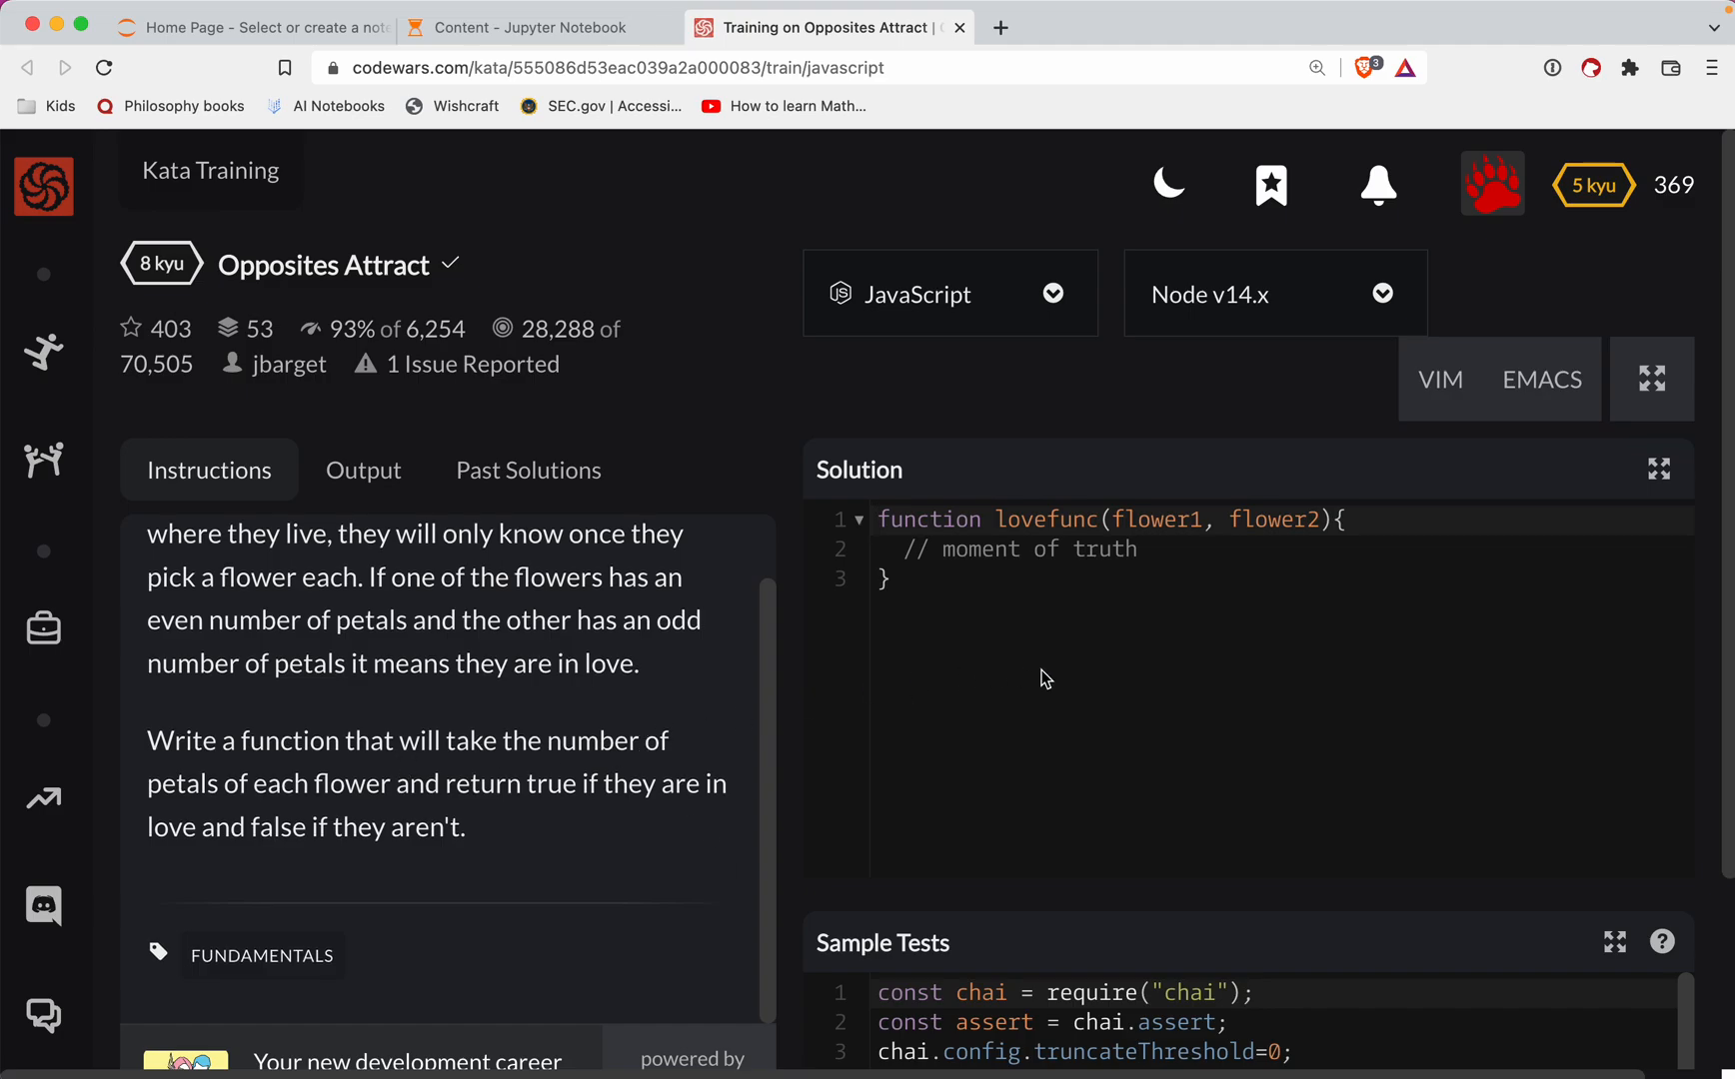
double_click(1273, 520)
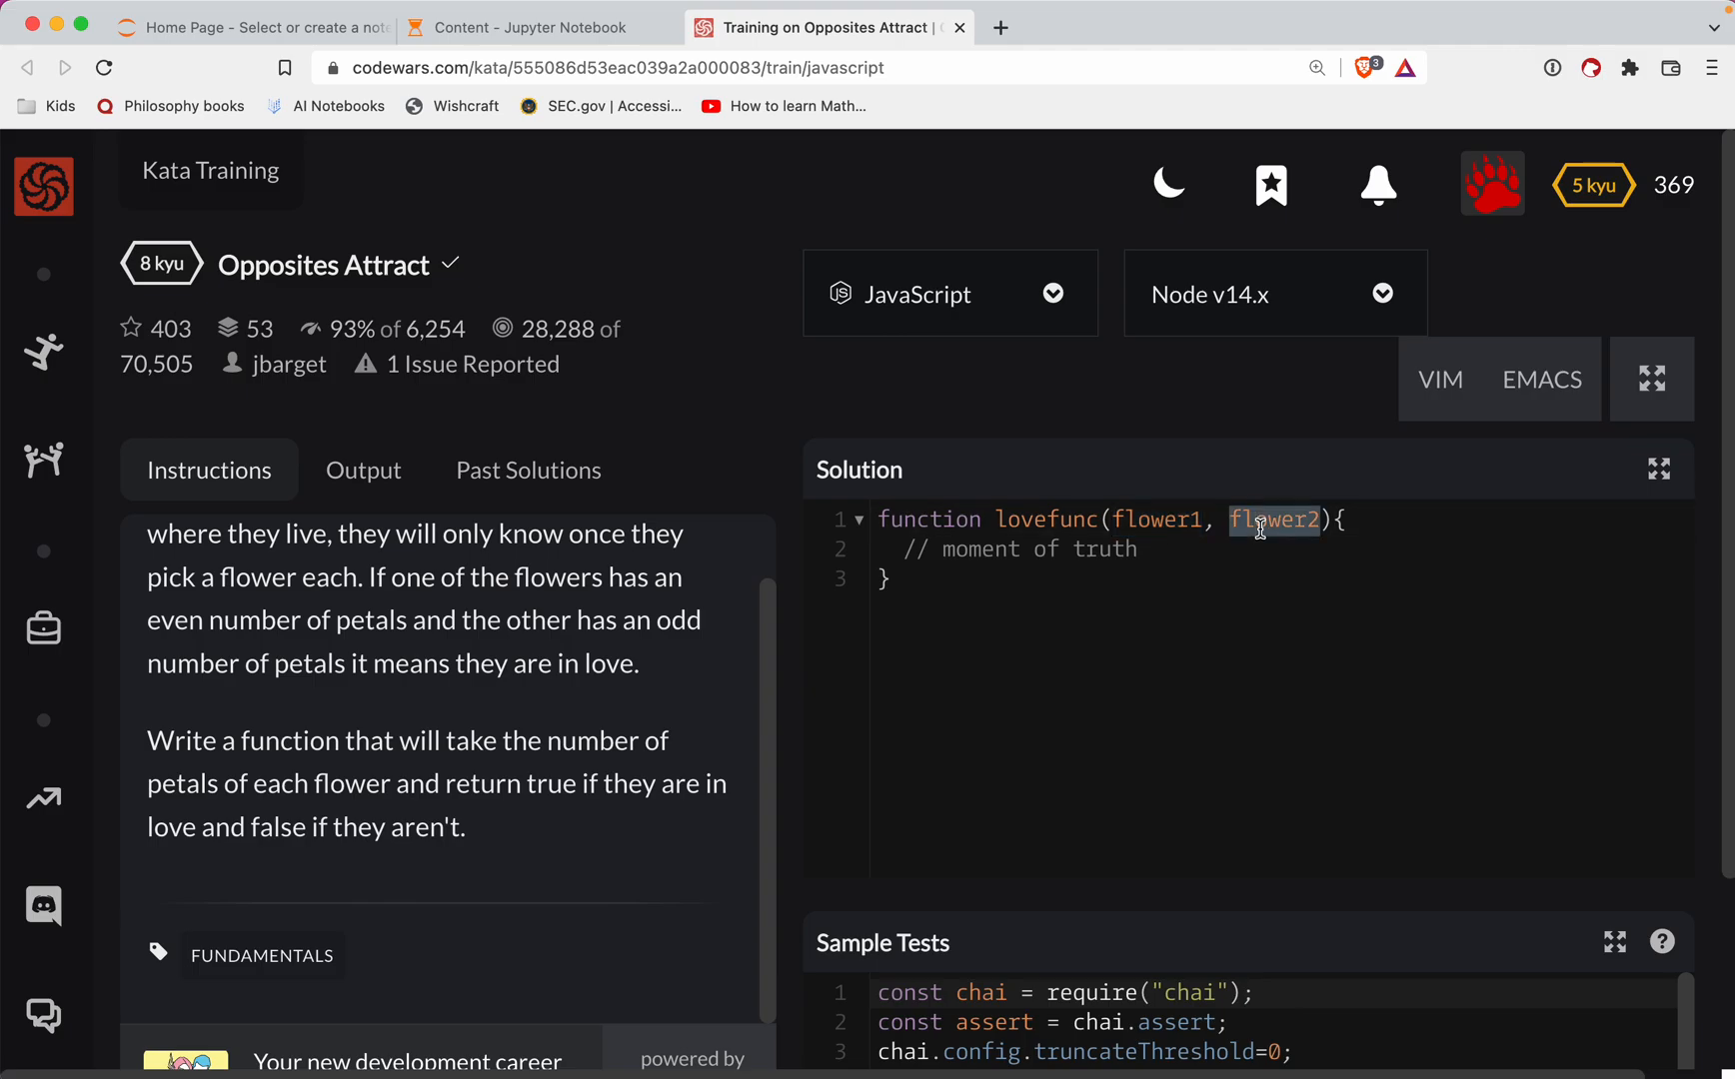
mouse_move(737, 664)
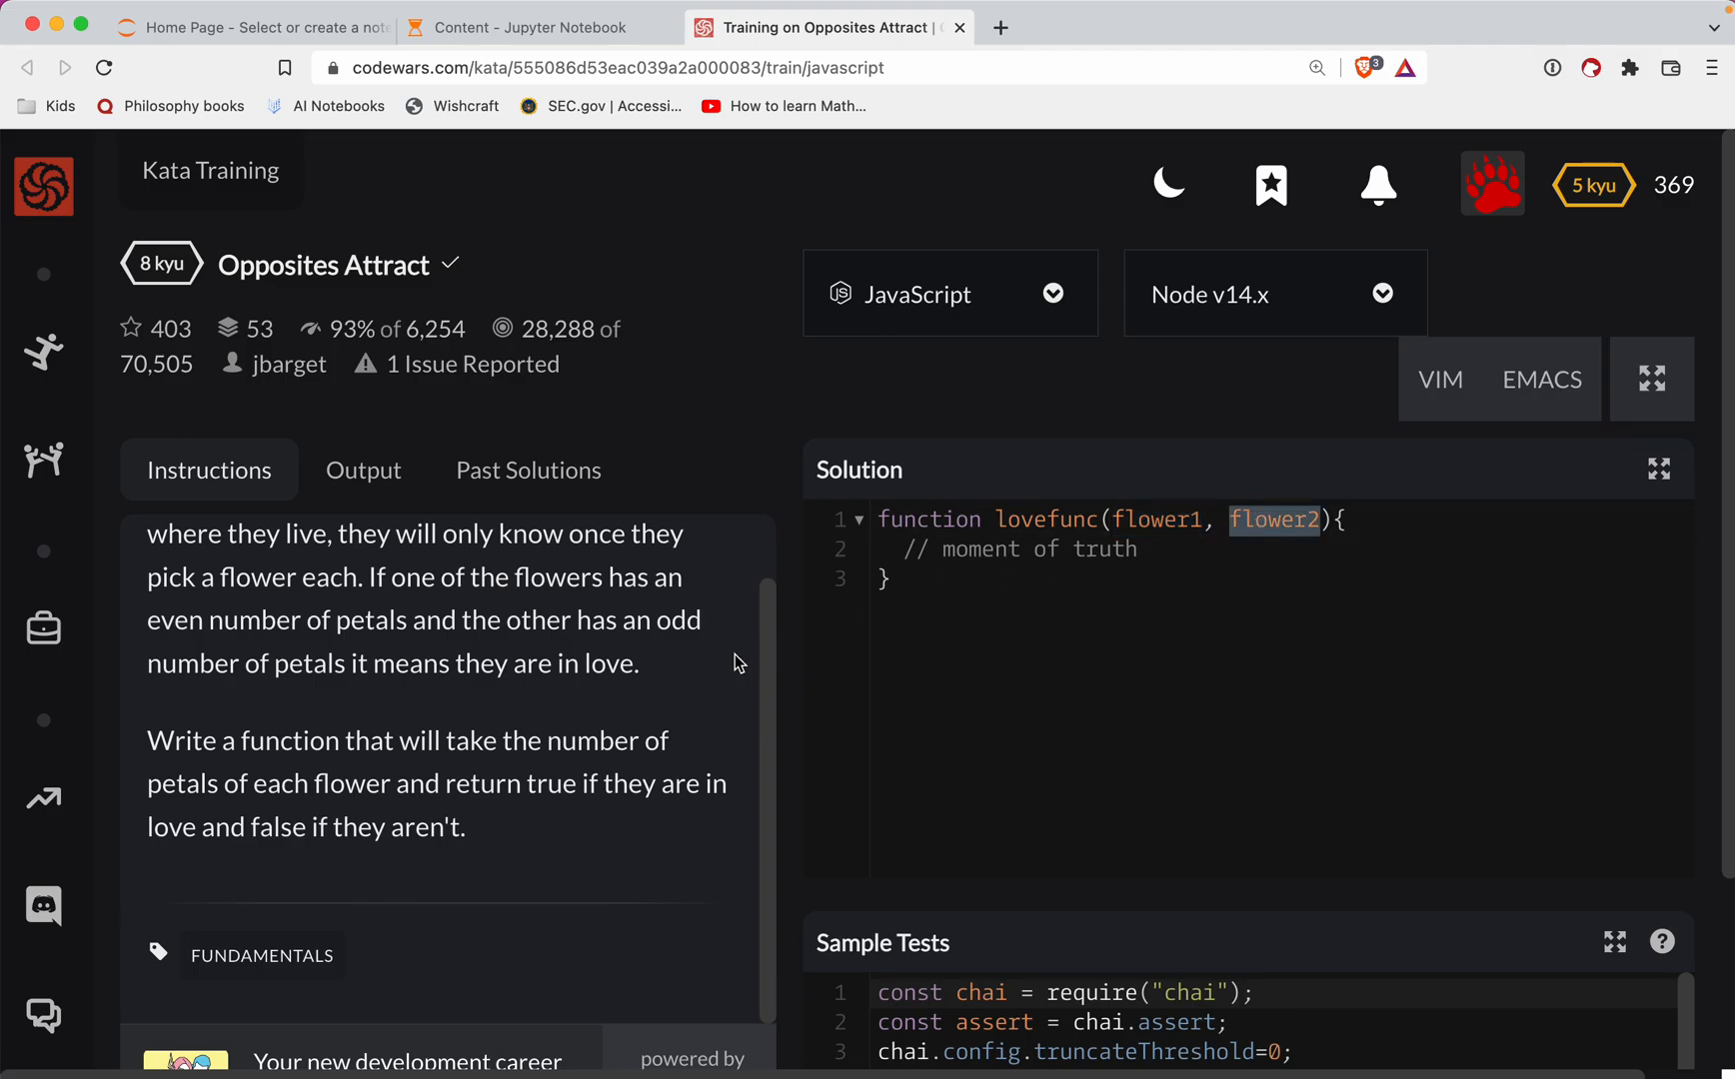
mouse_move(790, 663)
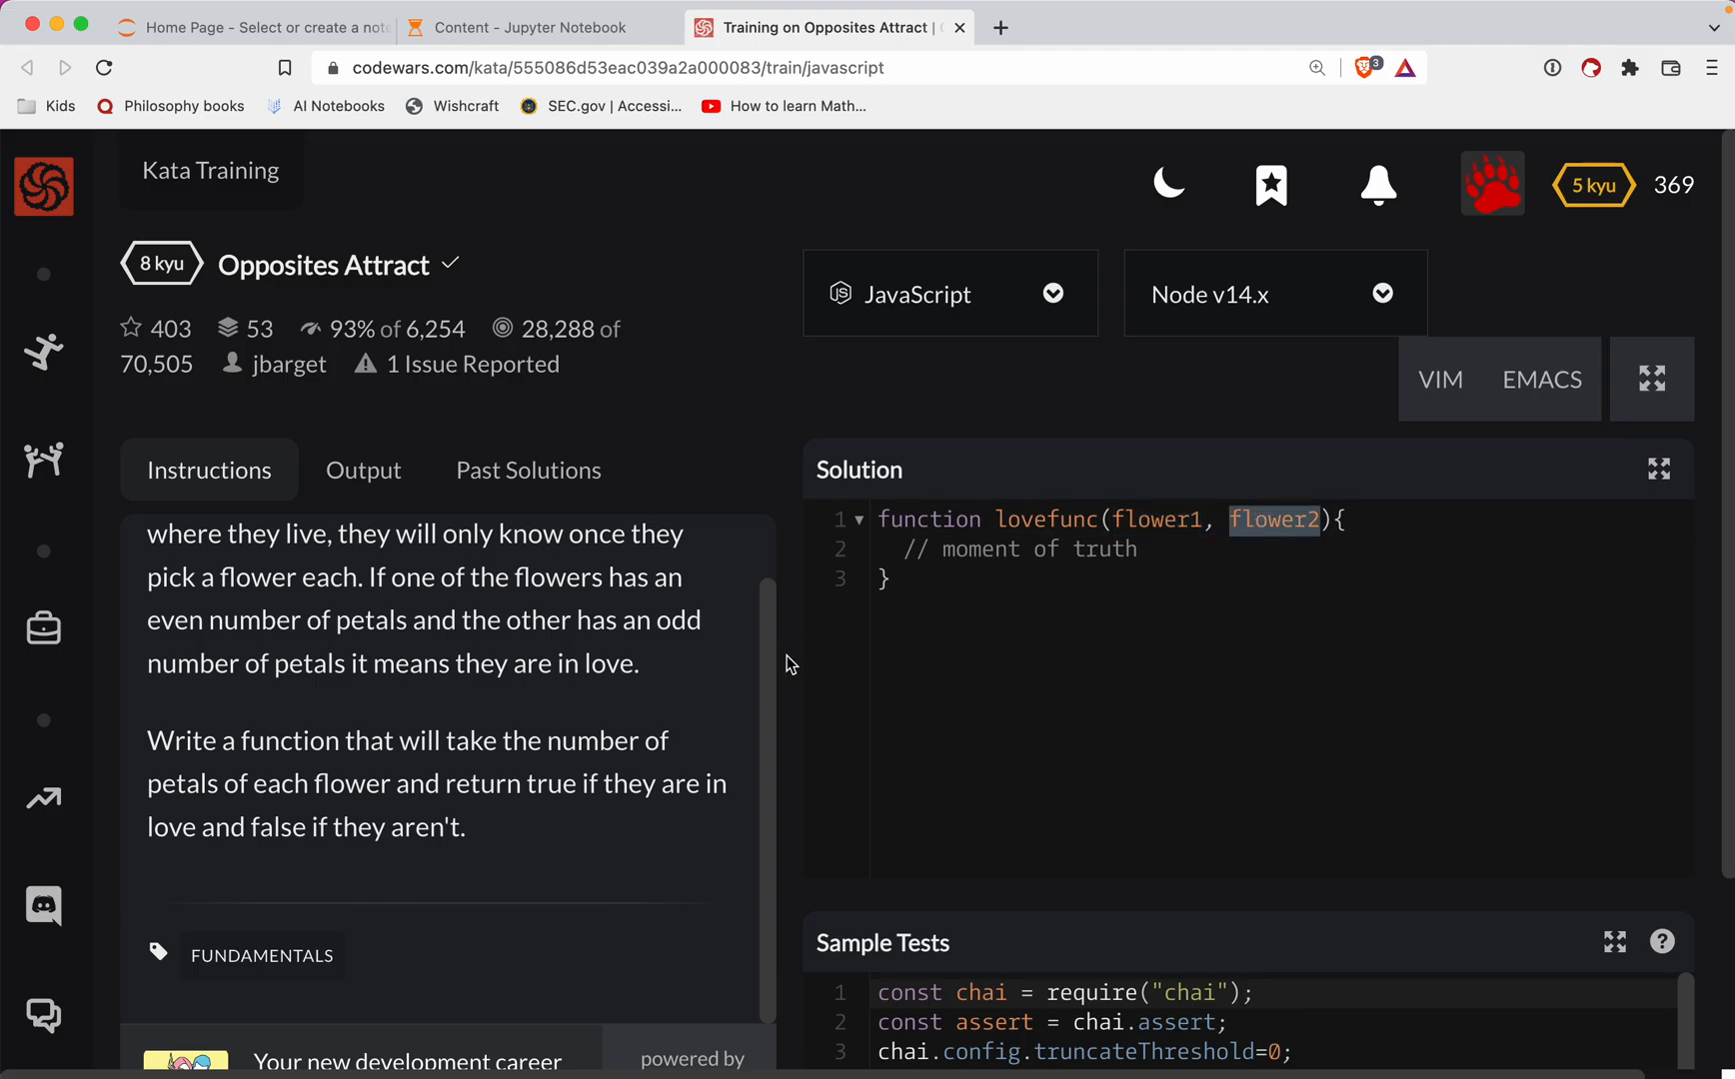
mouse_move(1121, 912)
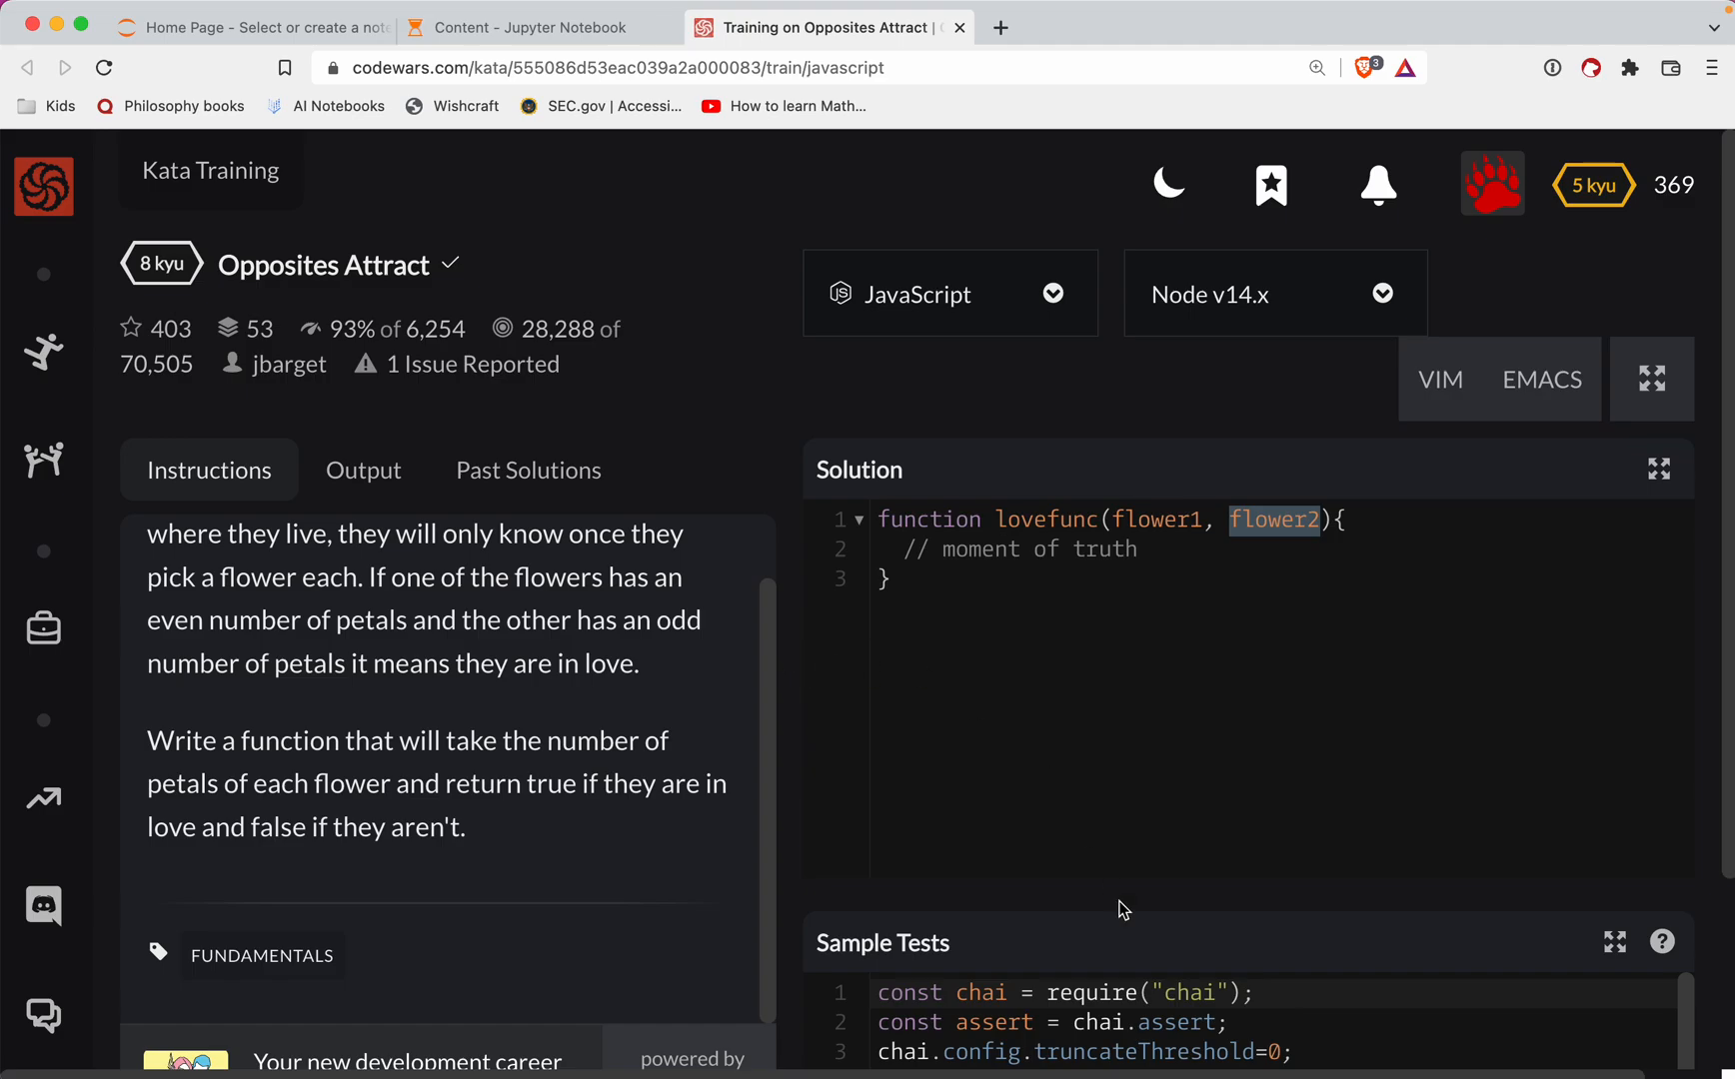
scroll("down", 3)
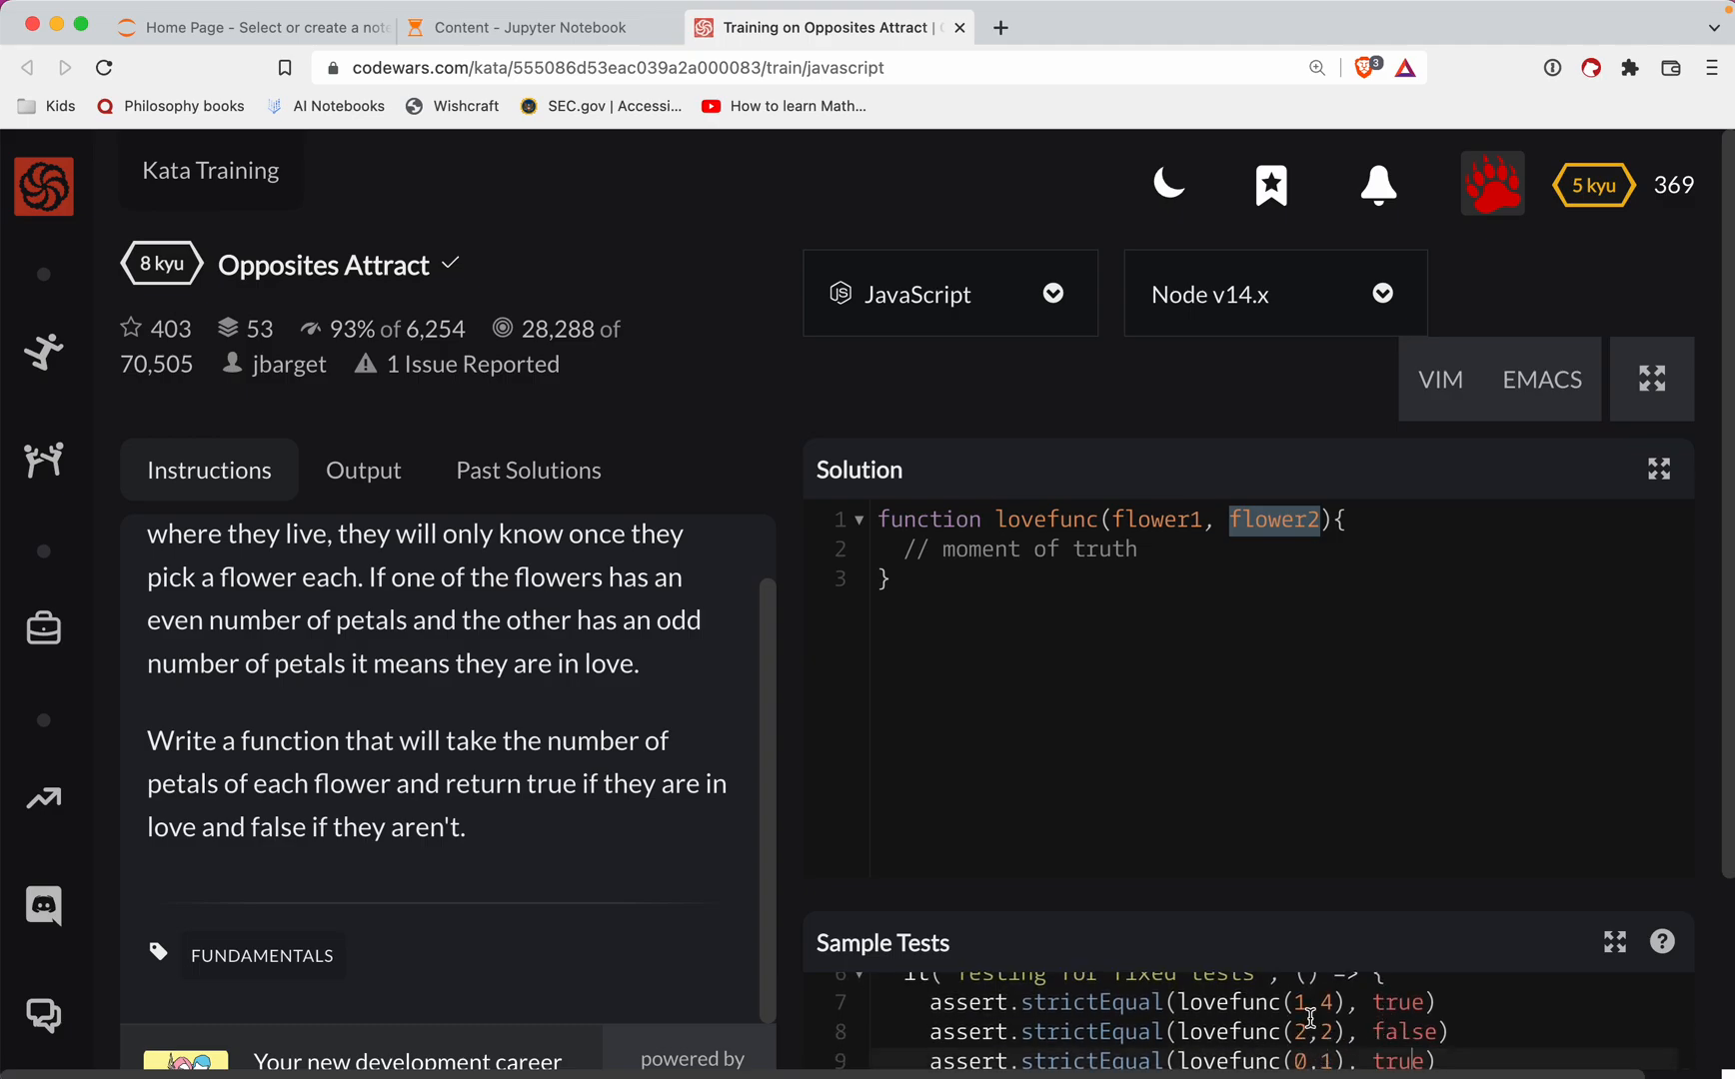
left_click(998, 550)
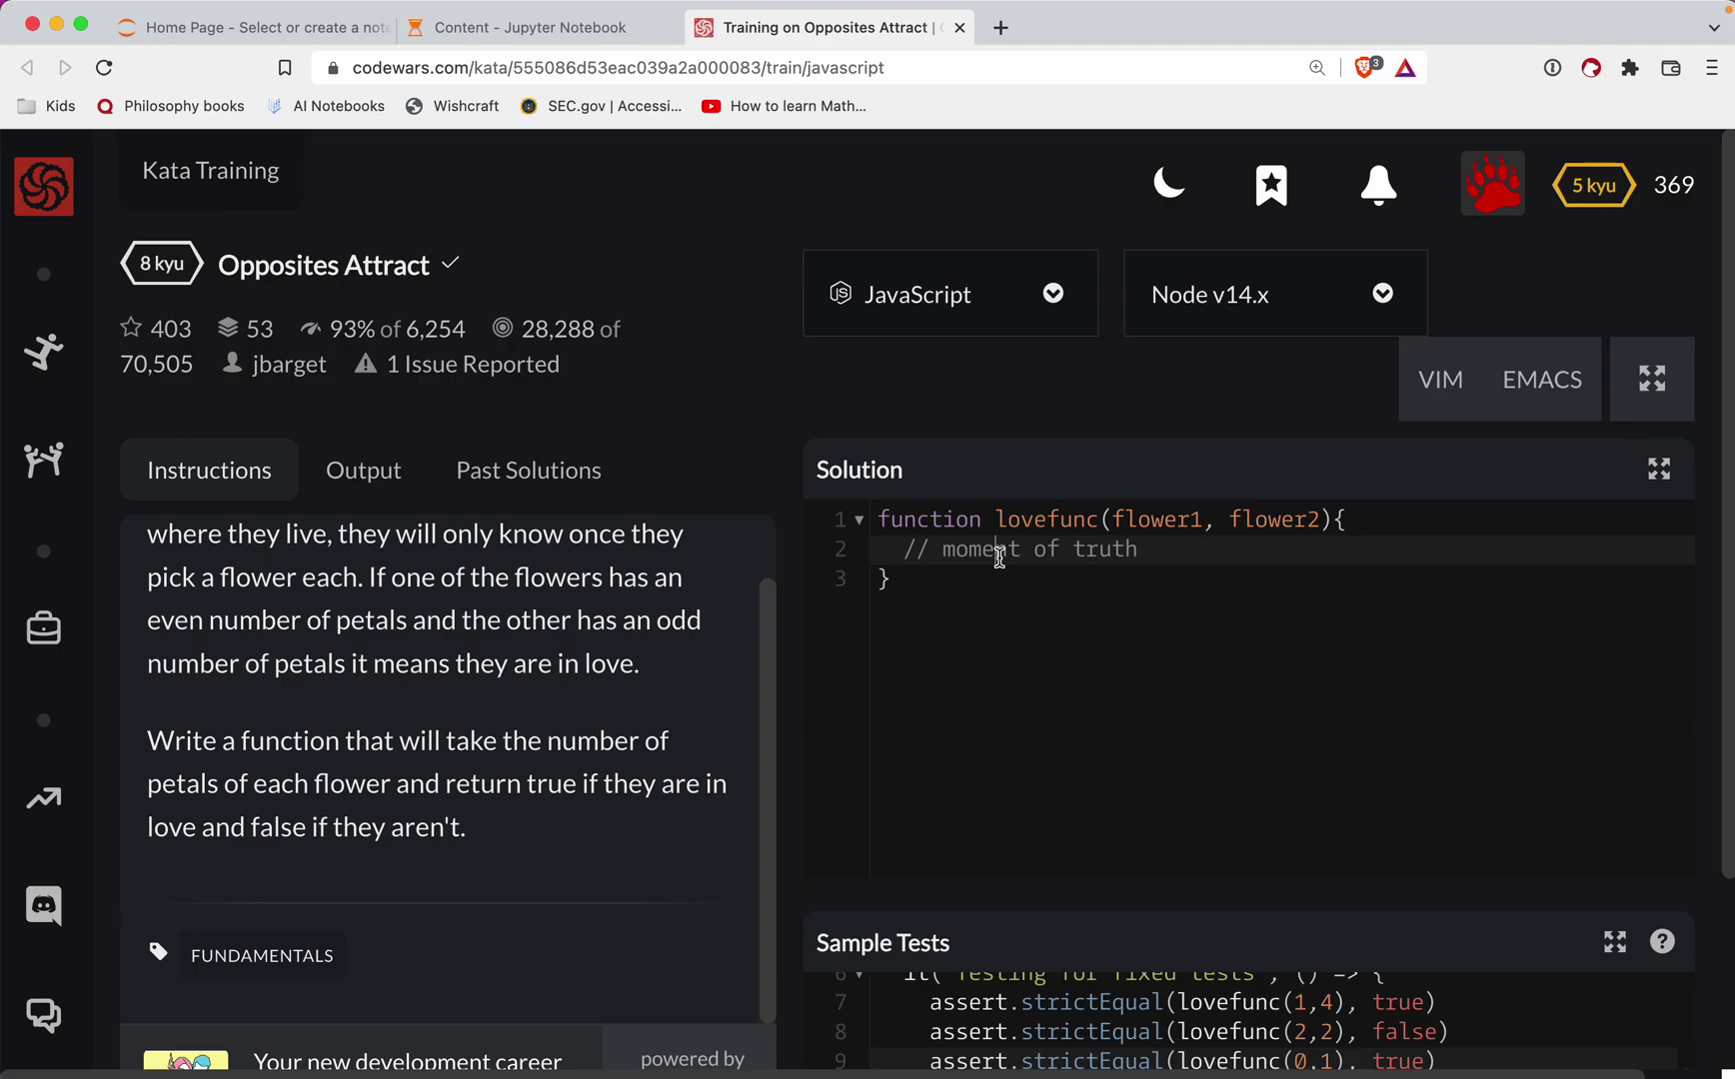
mouse_move(904, 549)
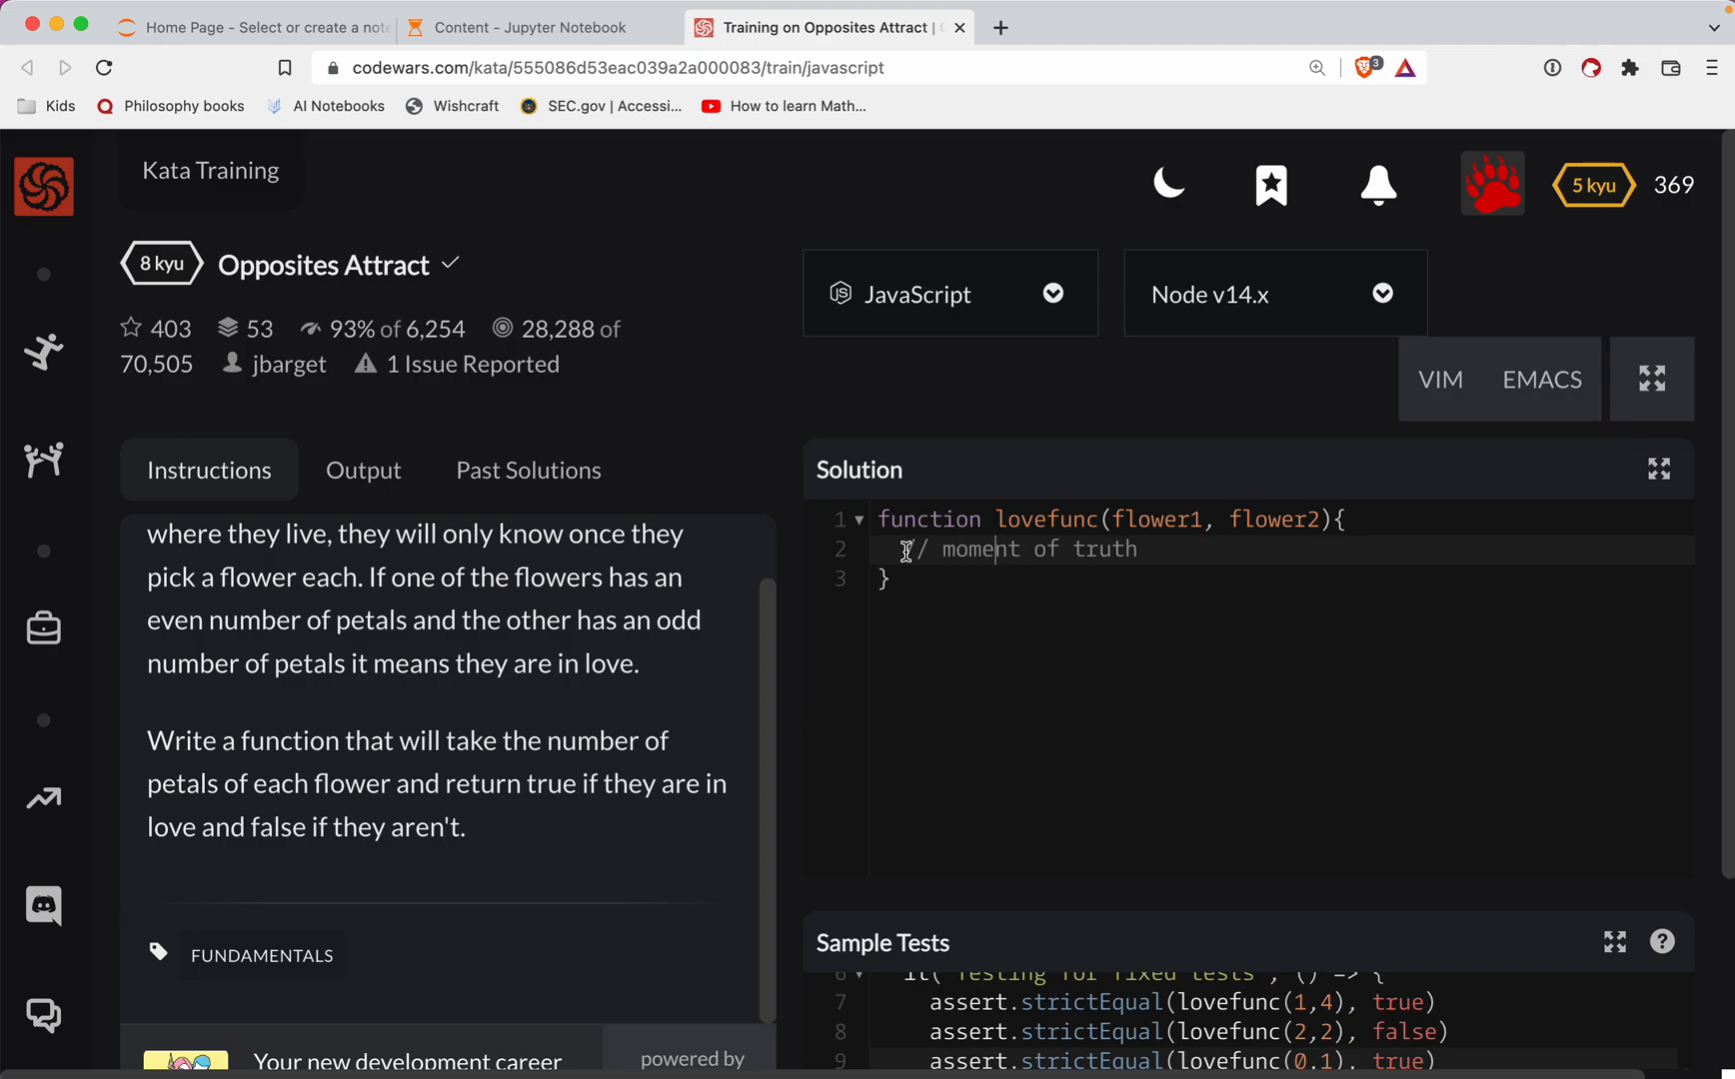
left_click_drag(902, 549, 1137, 549)
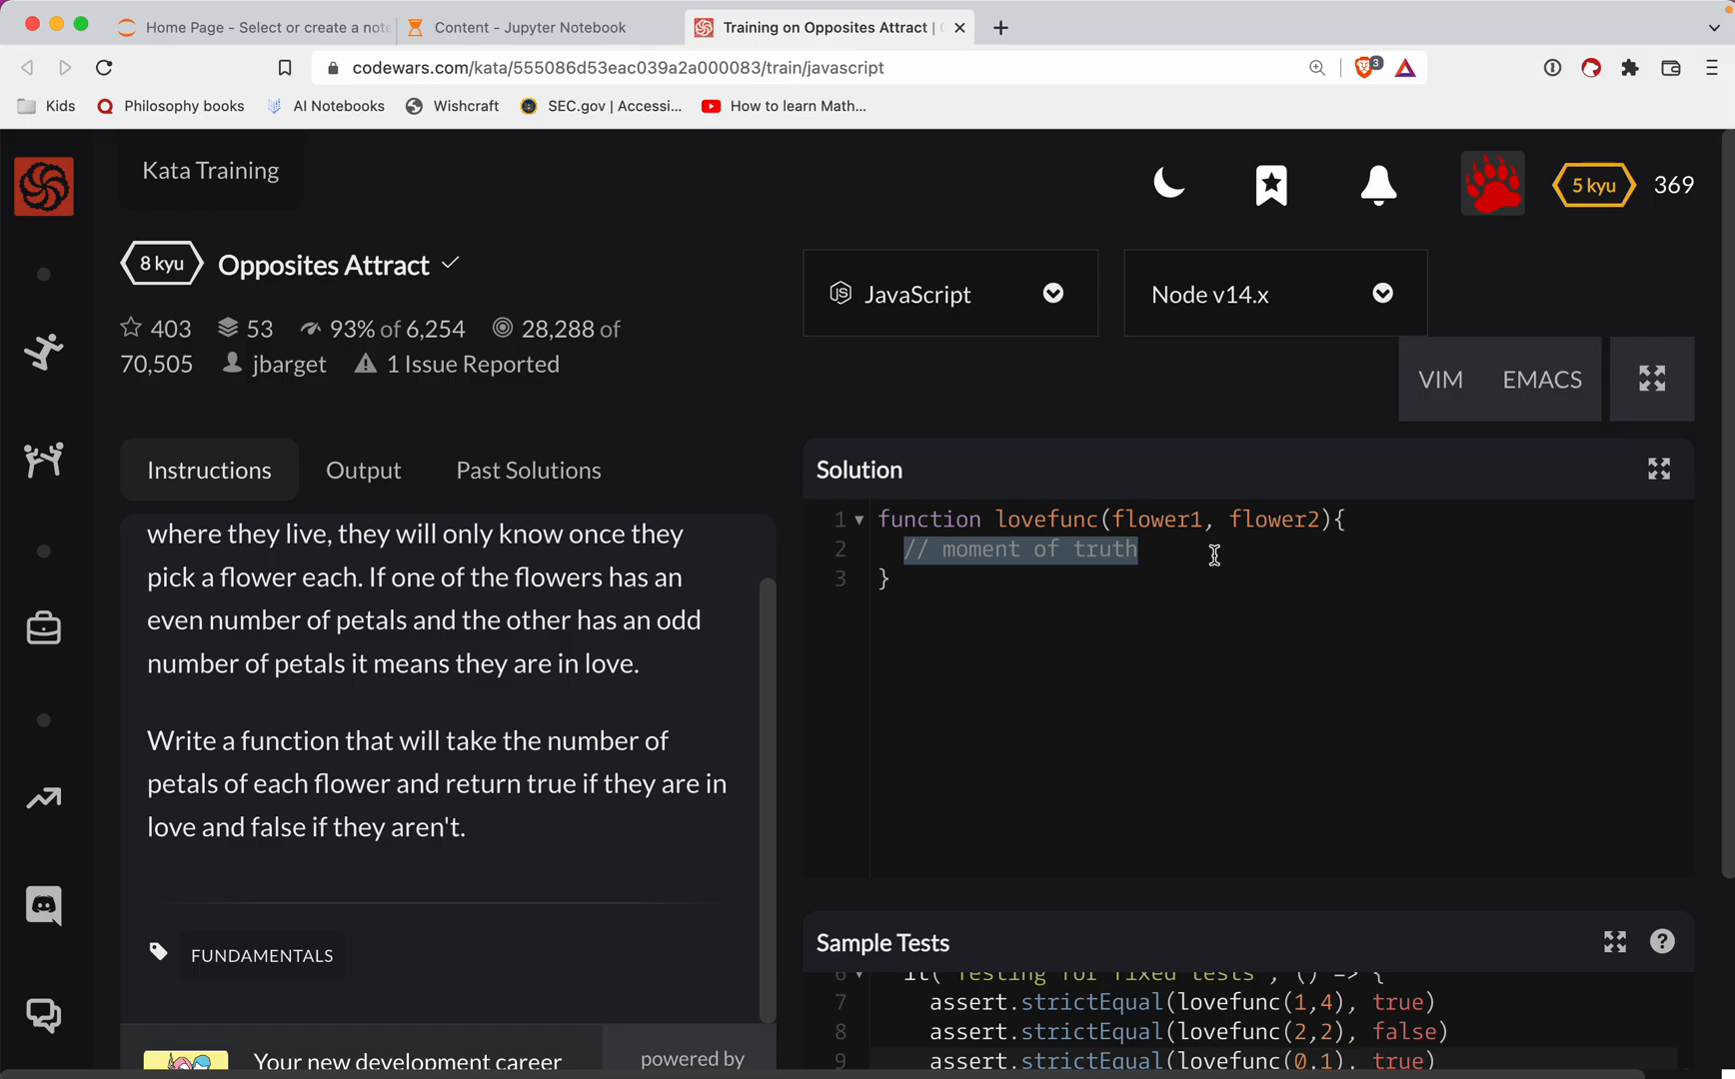
- Write if (flower1 % 2 === 0 && flower2 % 2 === 1) return true, and start a second if
type("if")
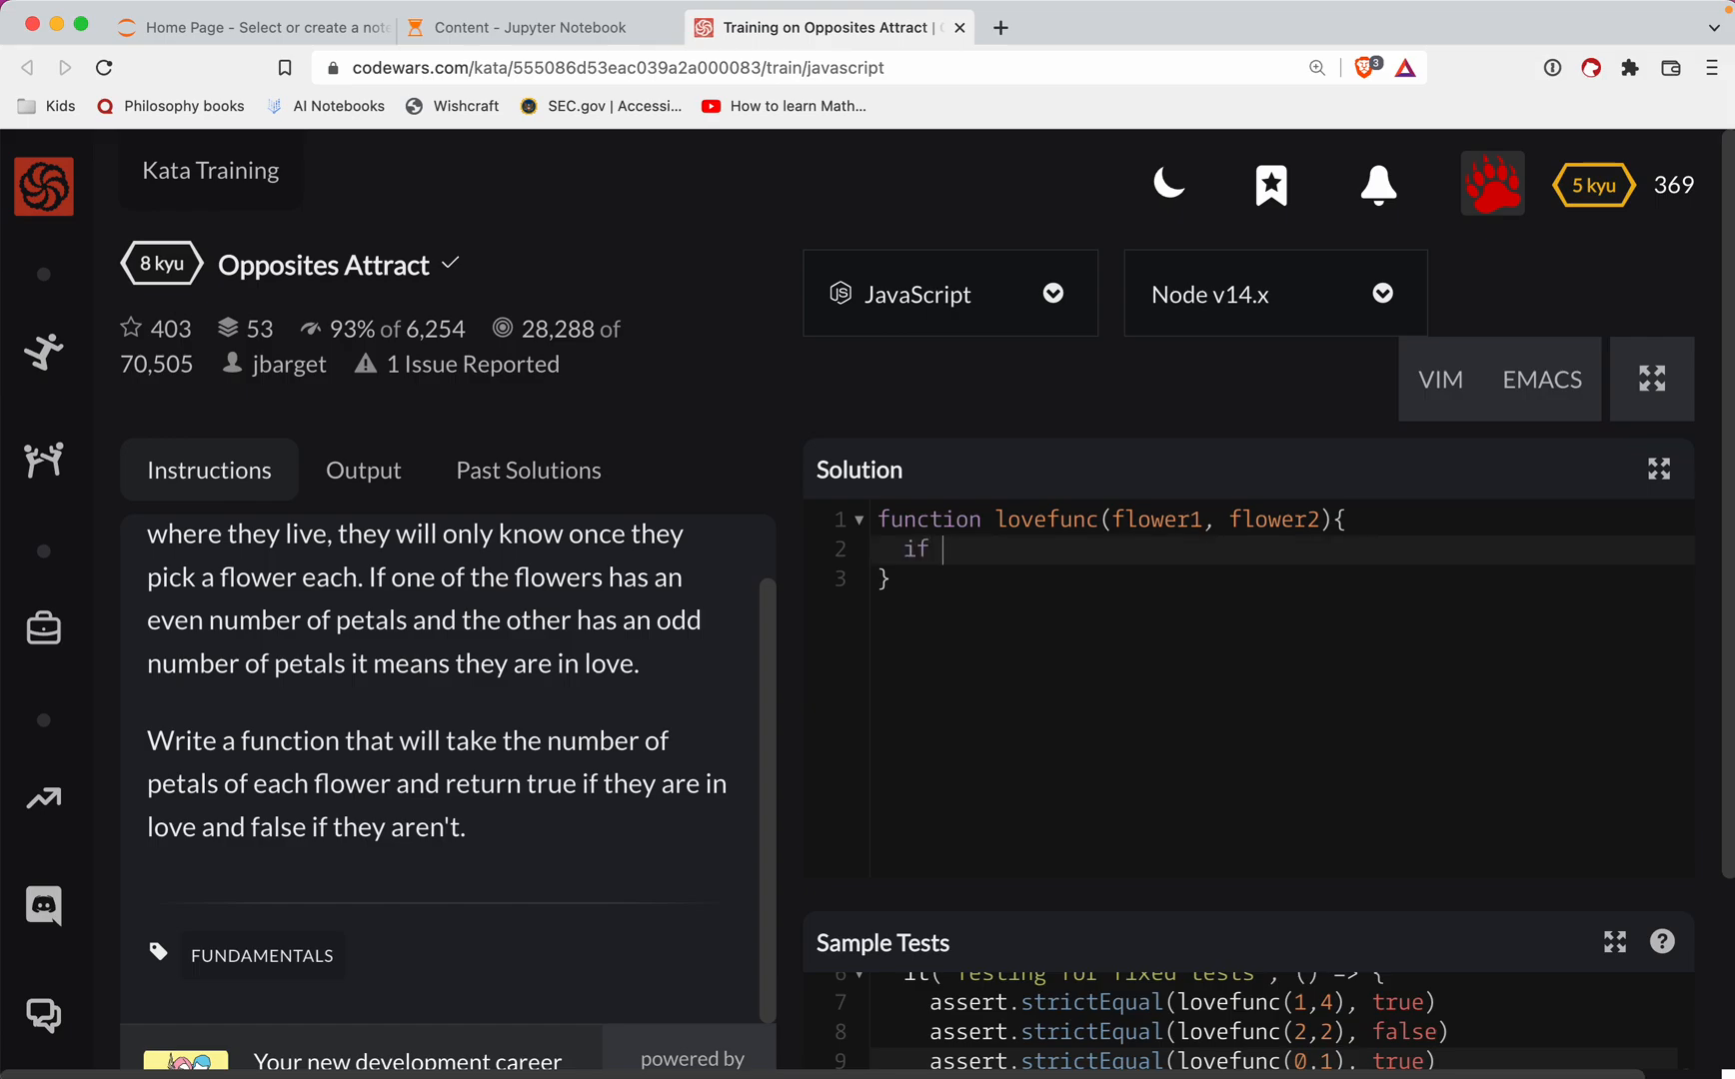
type("(flower)")
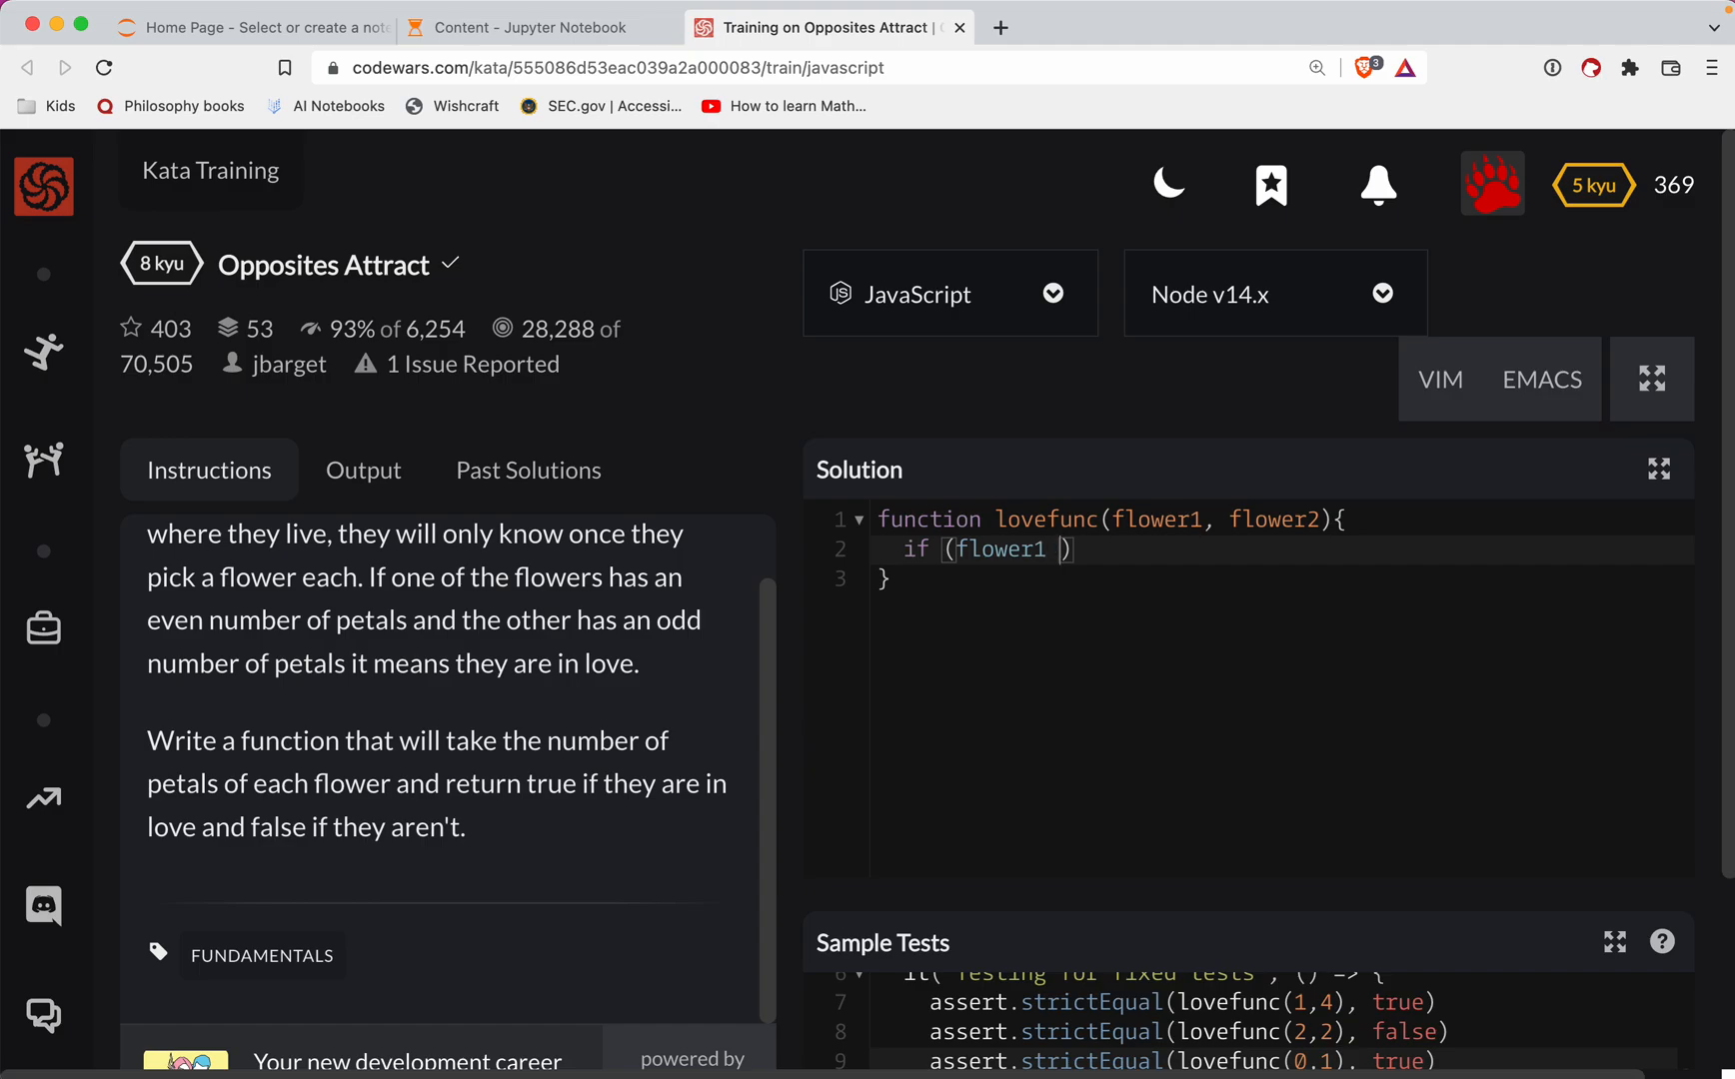
type("%2 ===")
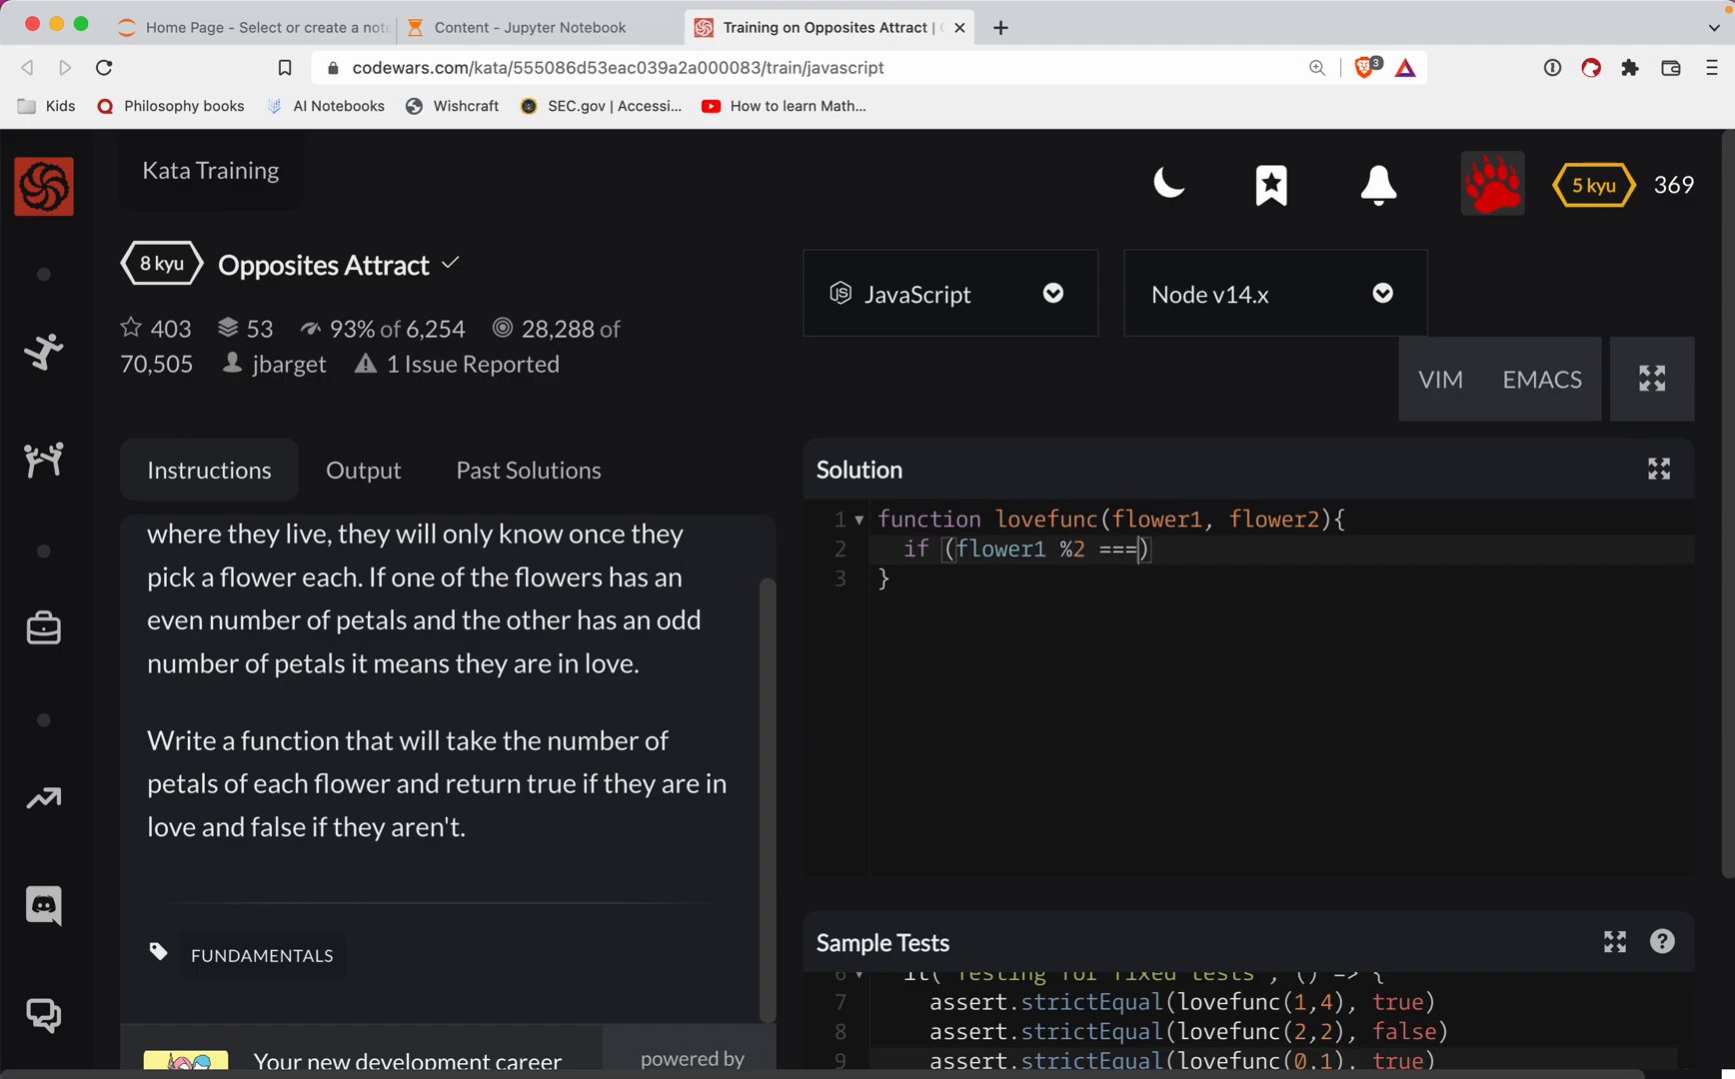
type("0")
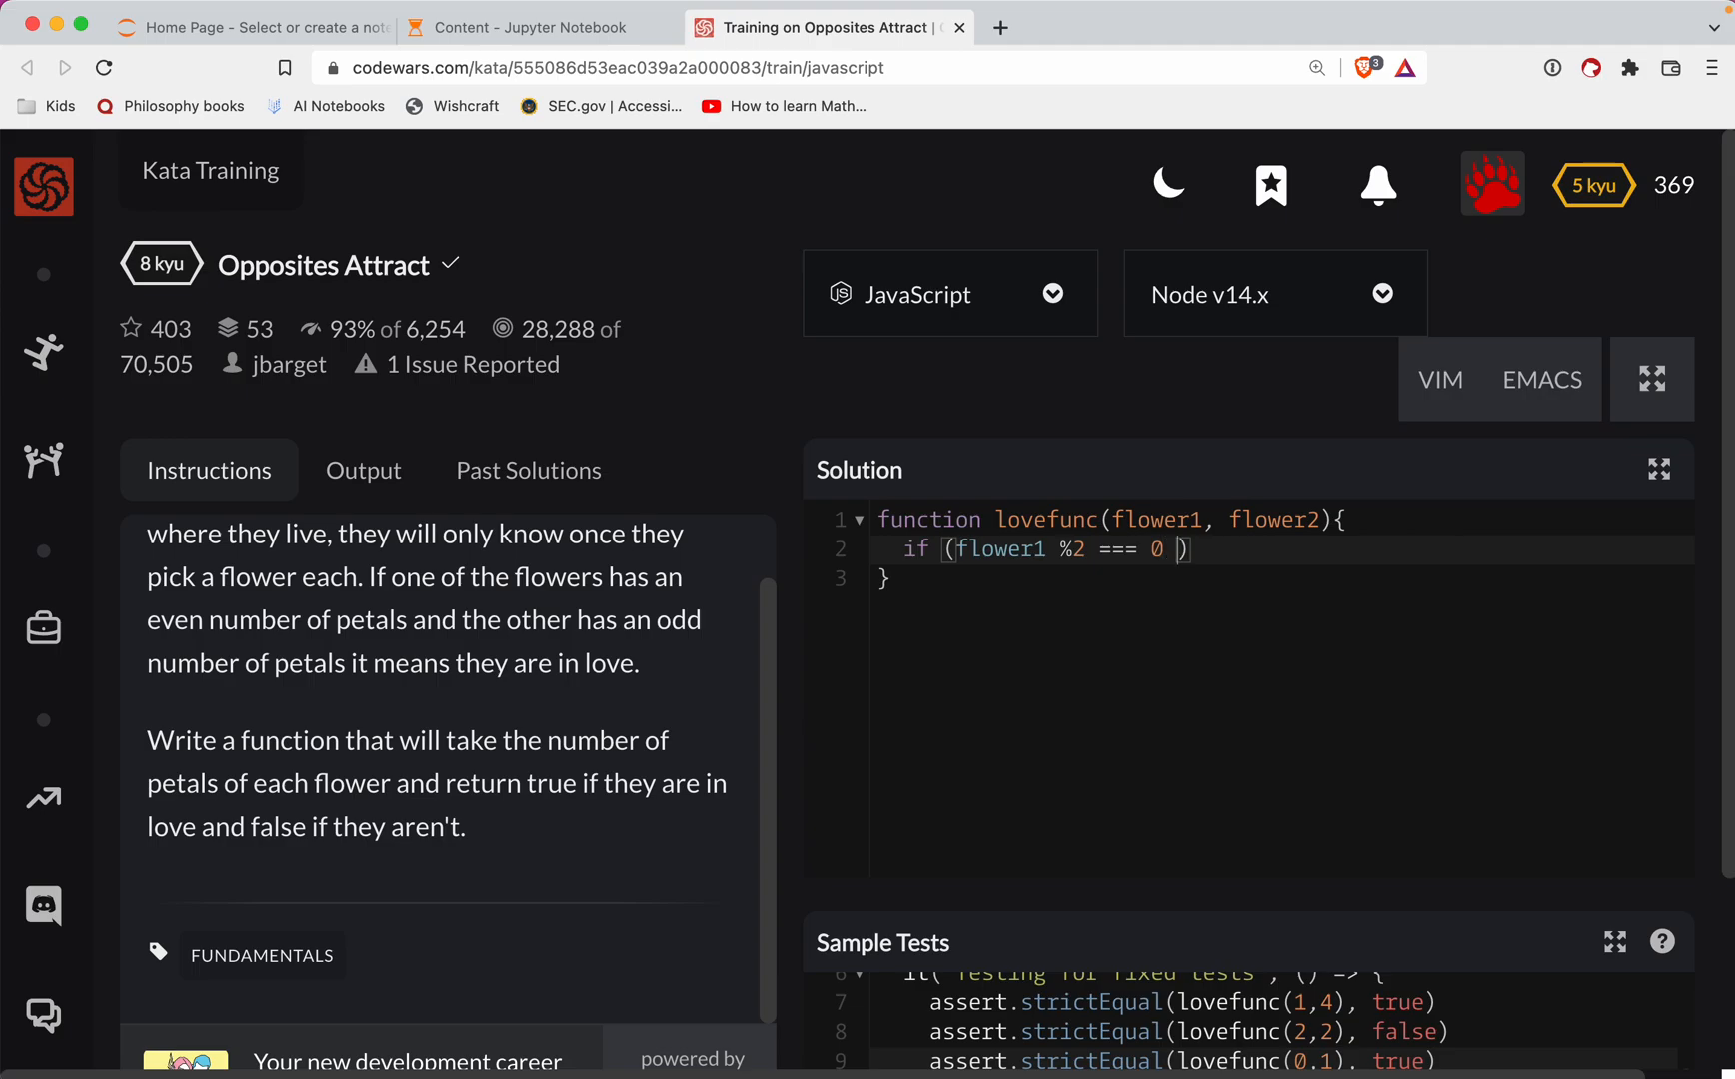
type("&&")
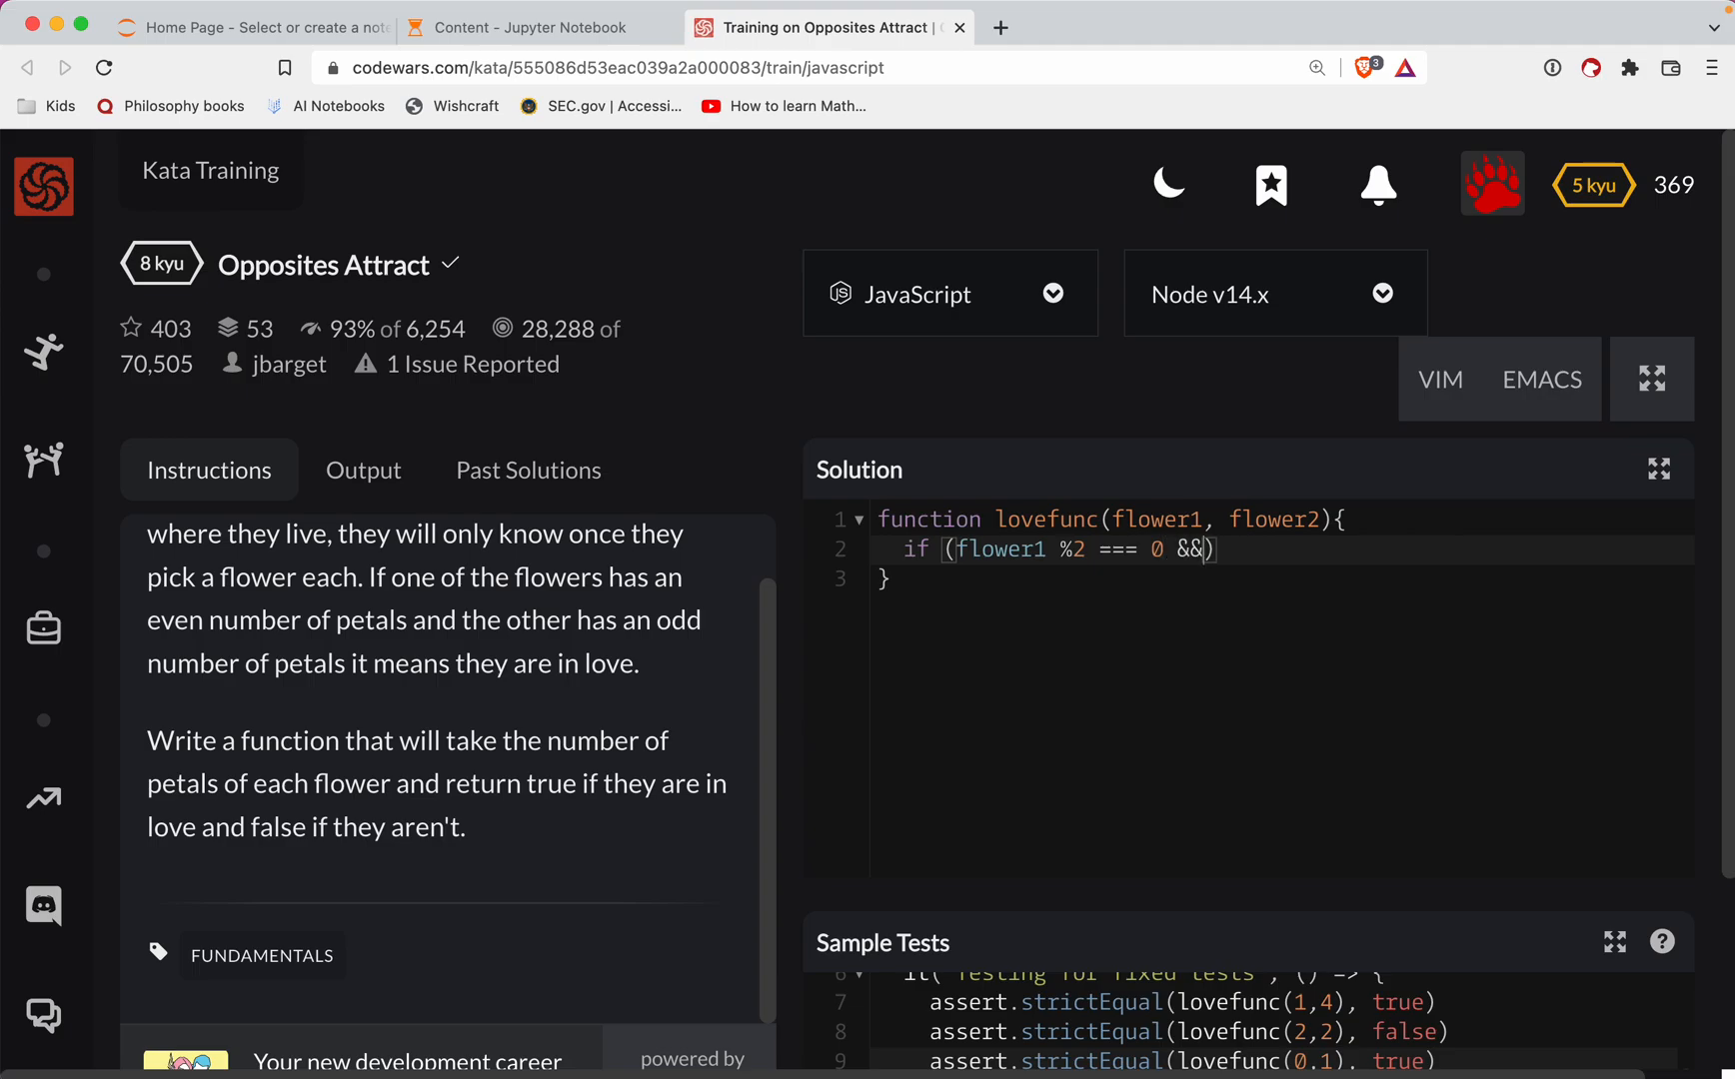
type("flower2")
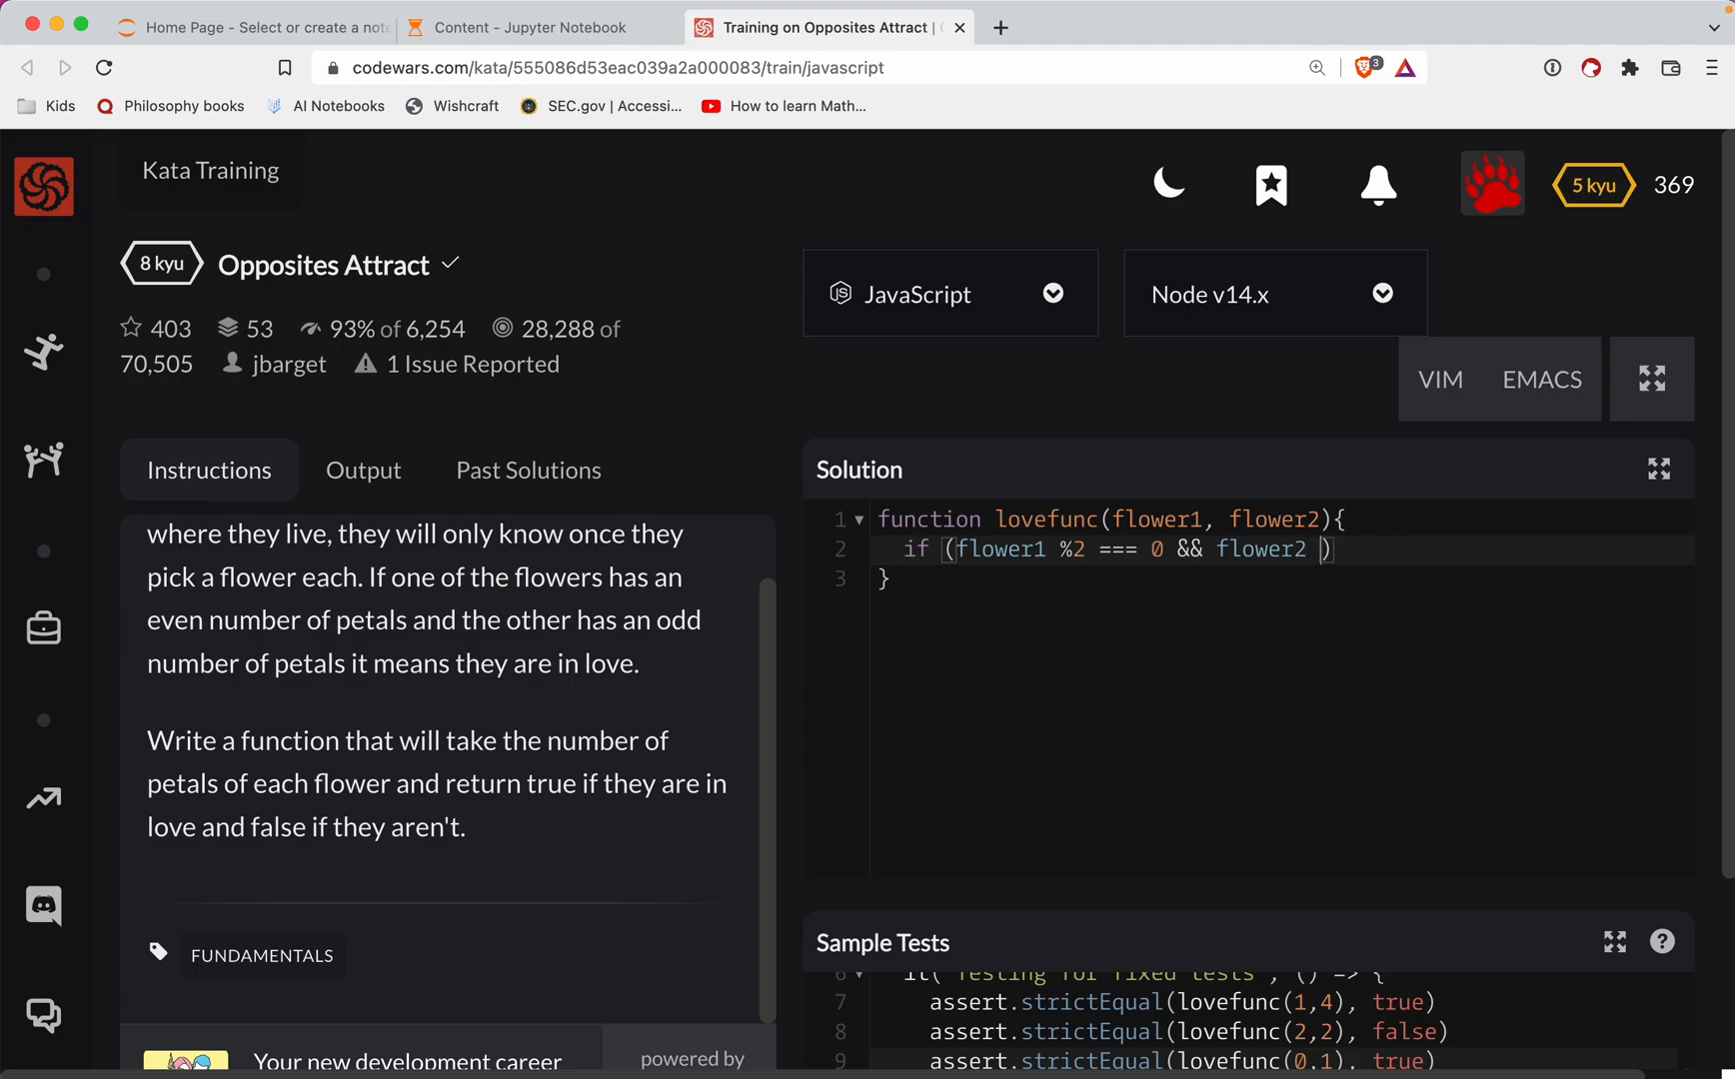
type("%")
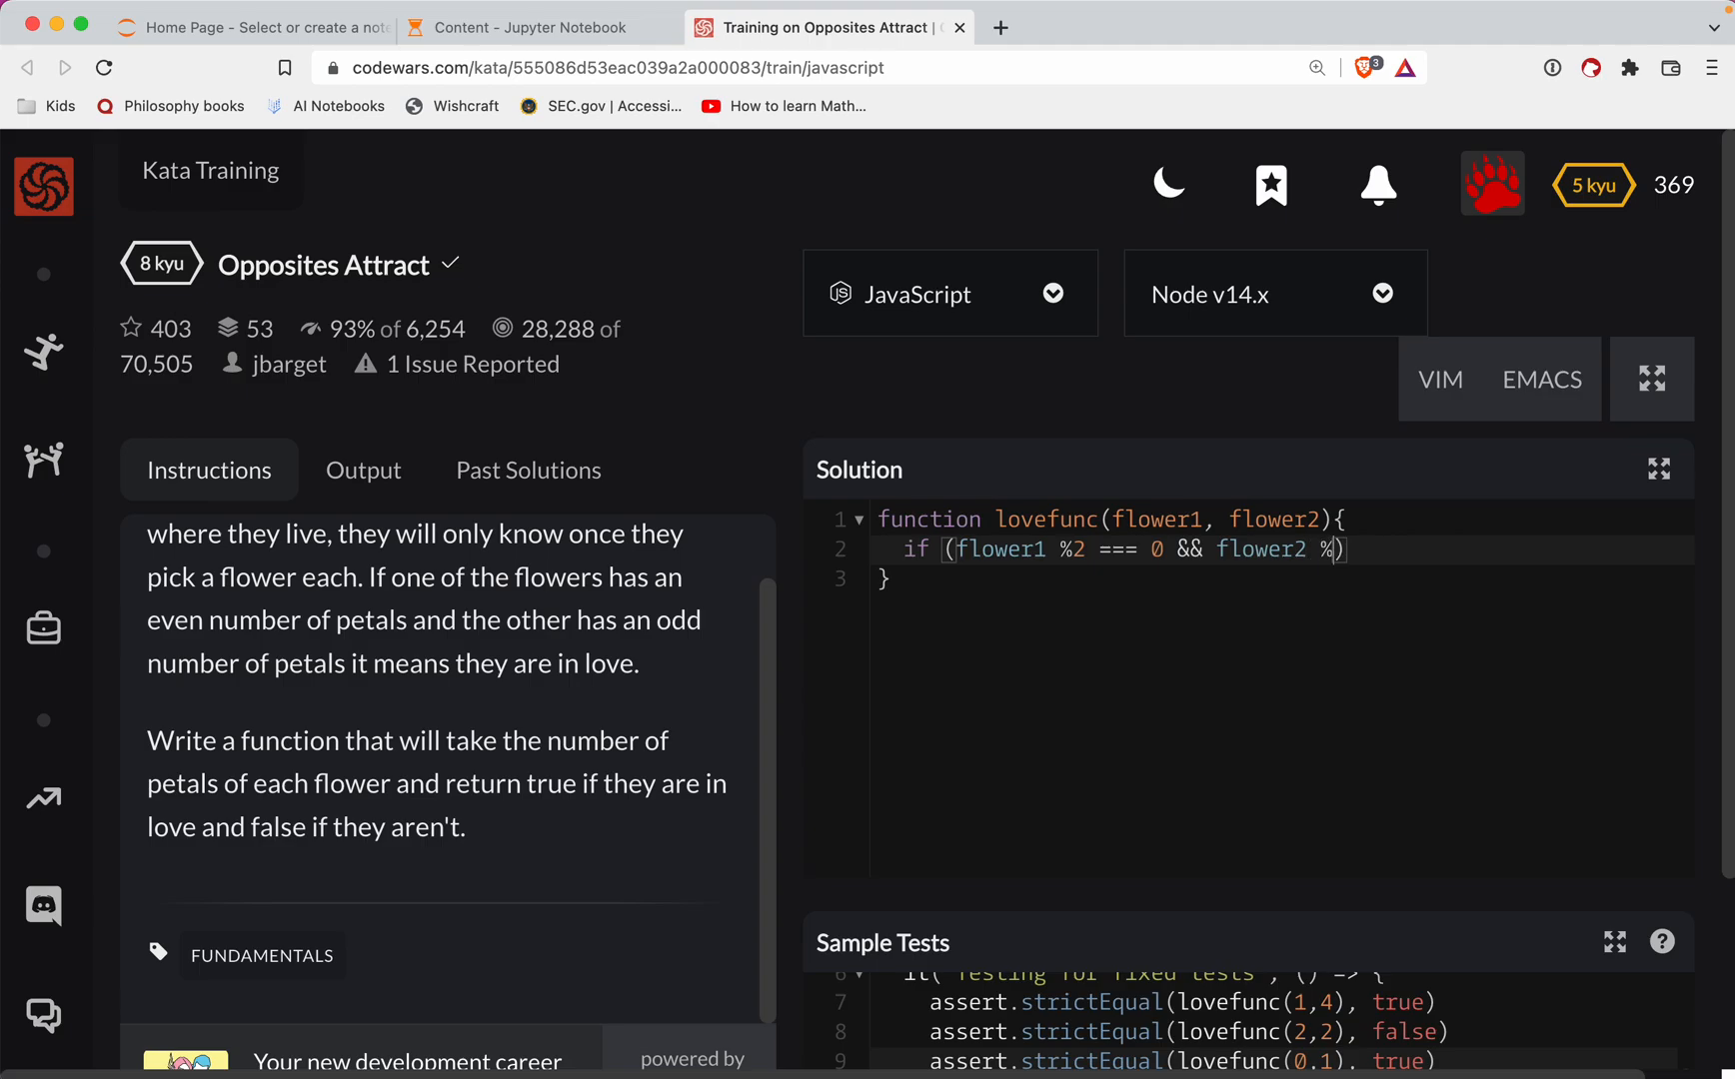
type("2 === 1")
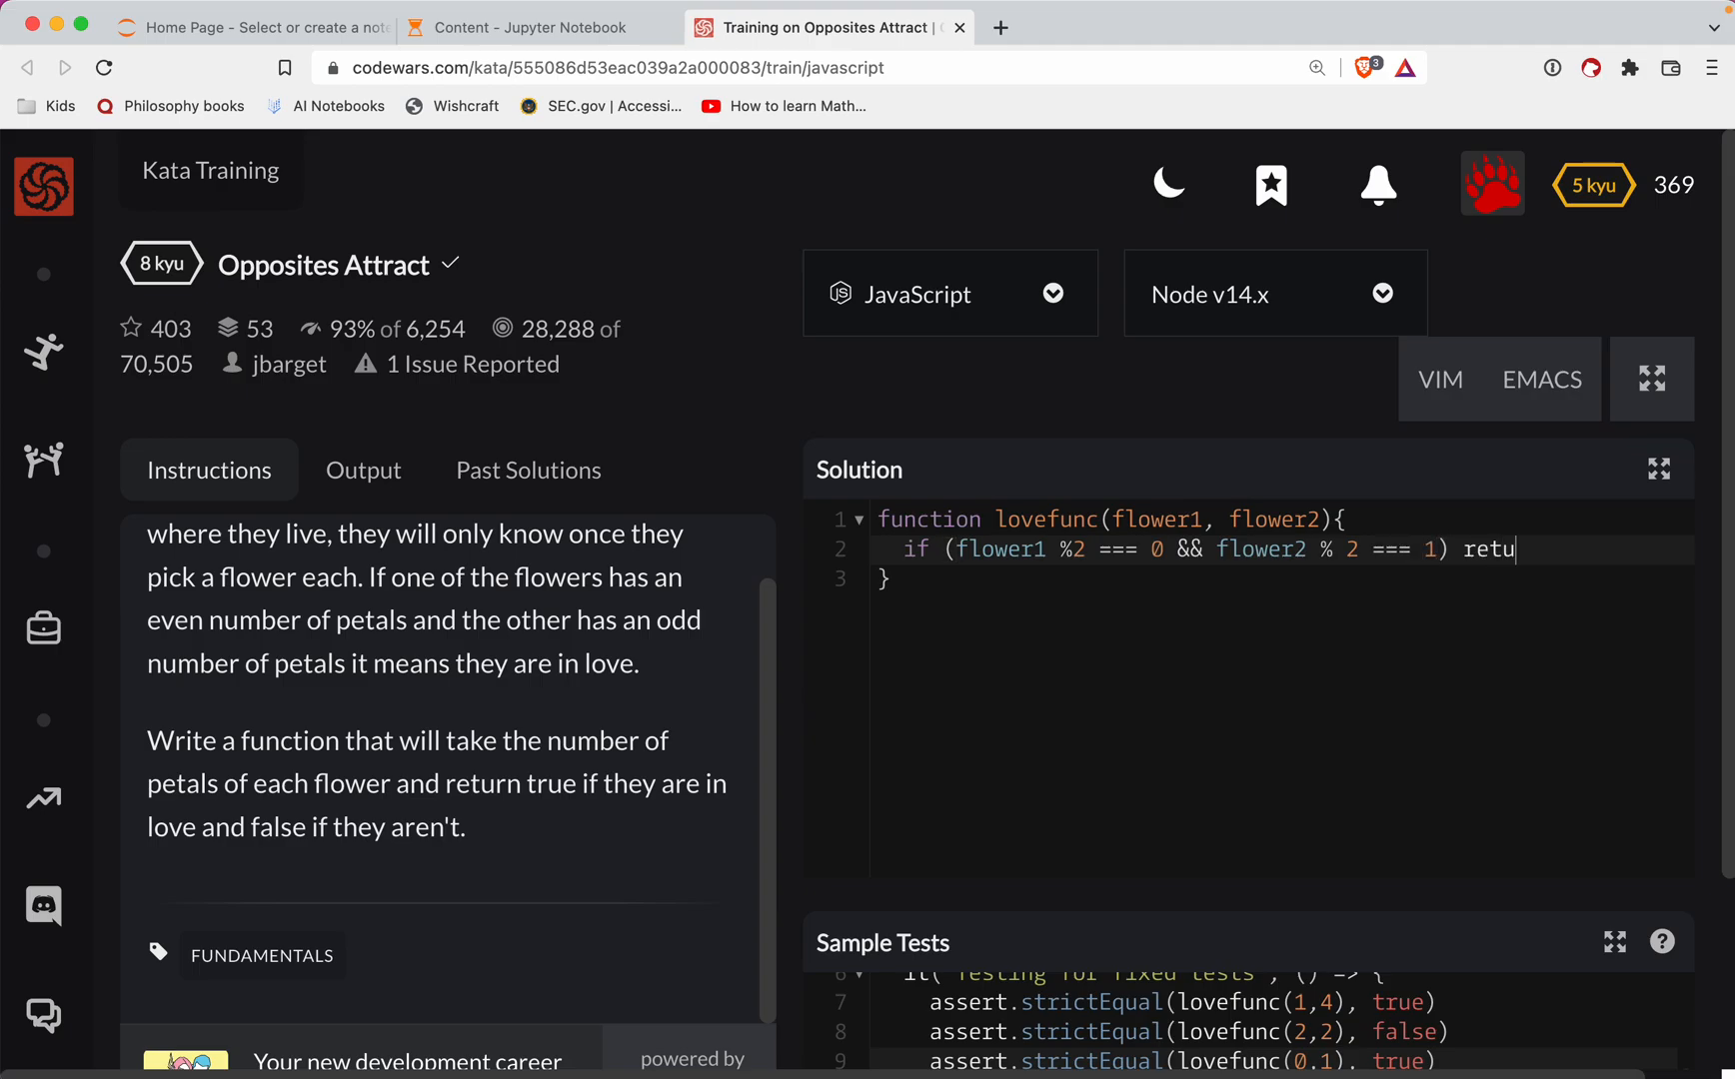
type("rn true")
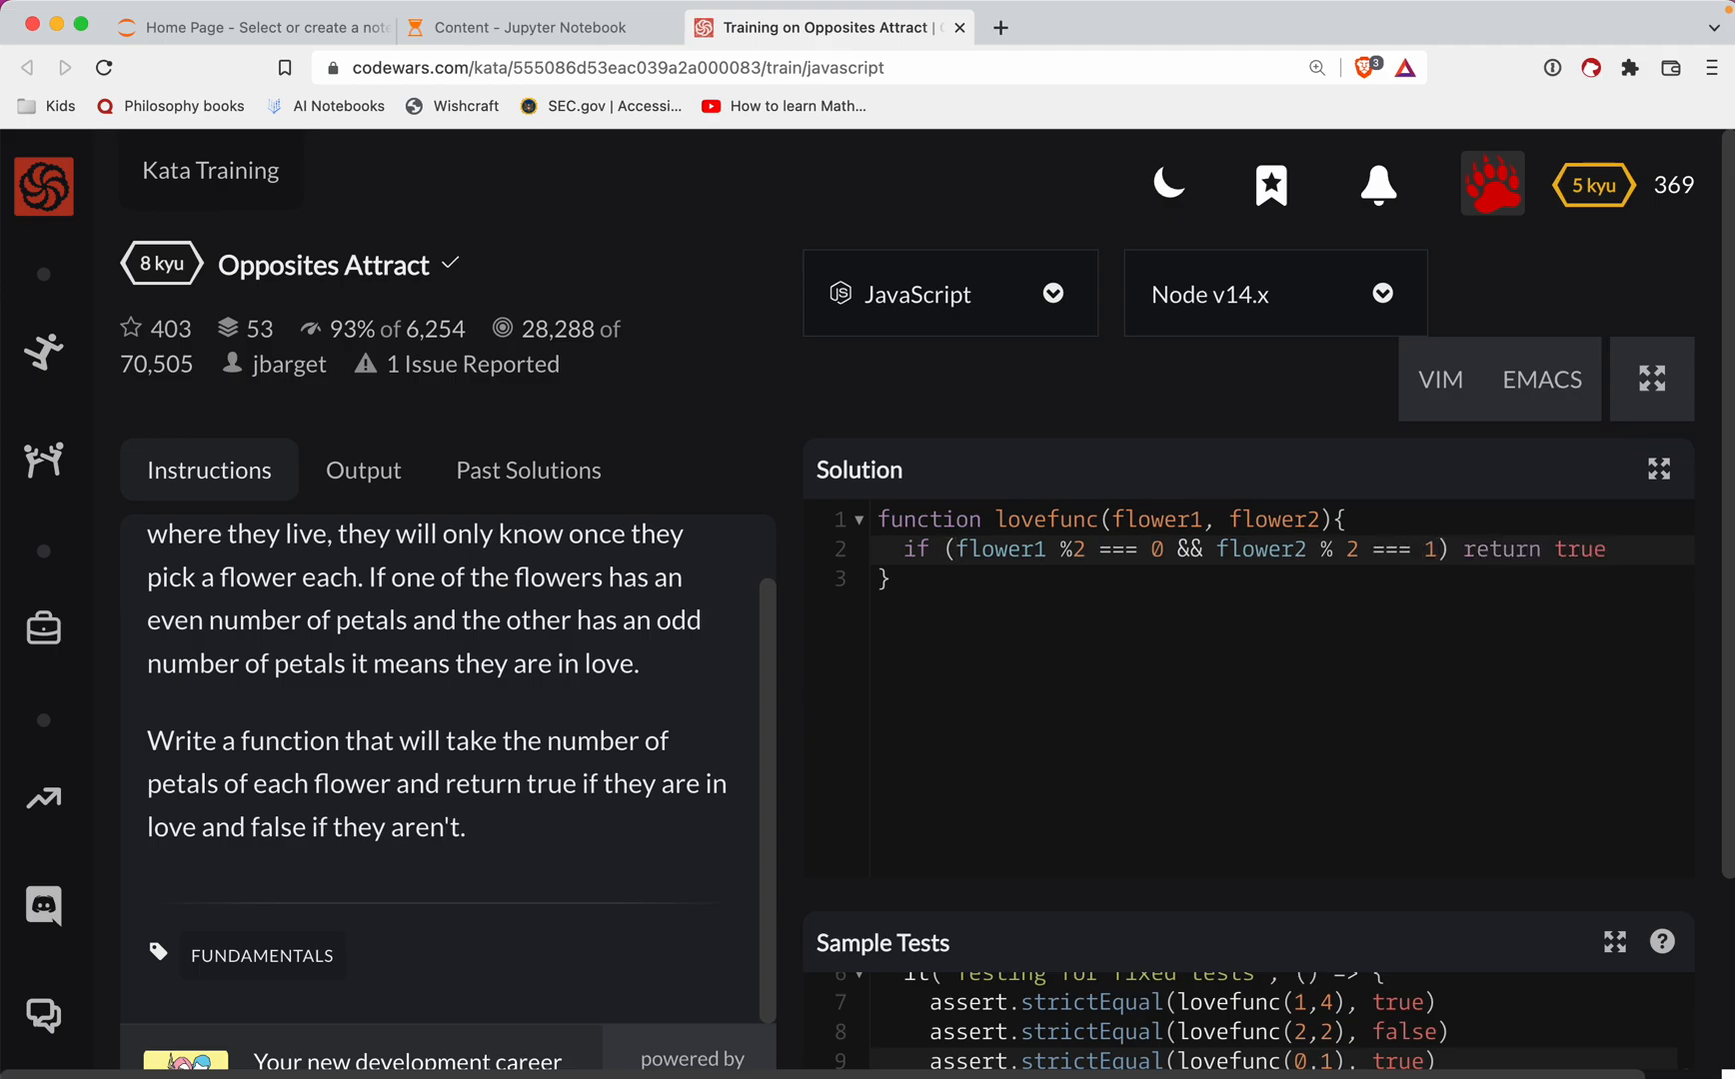
type("if (")
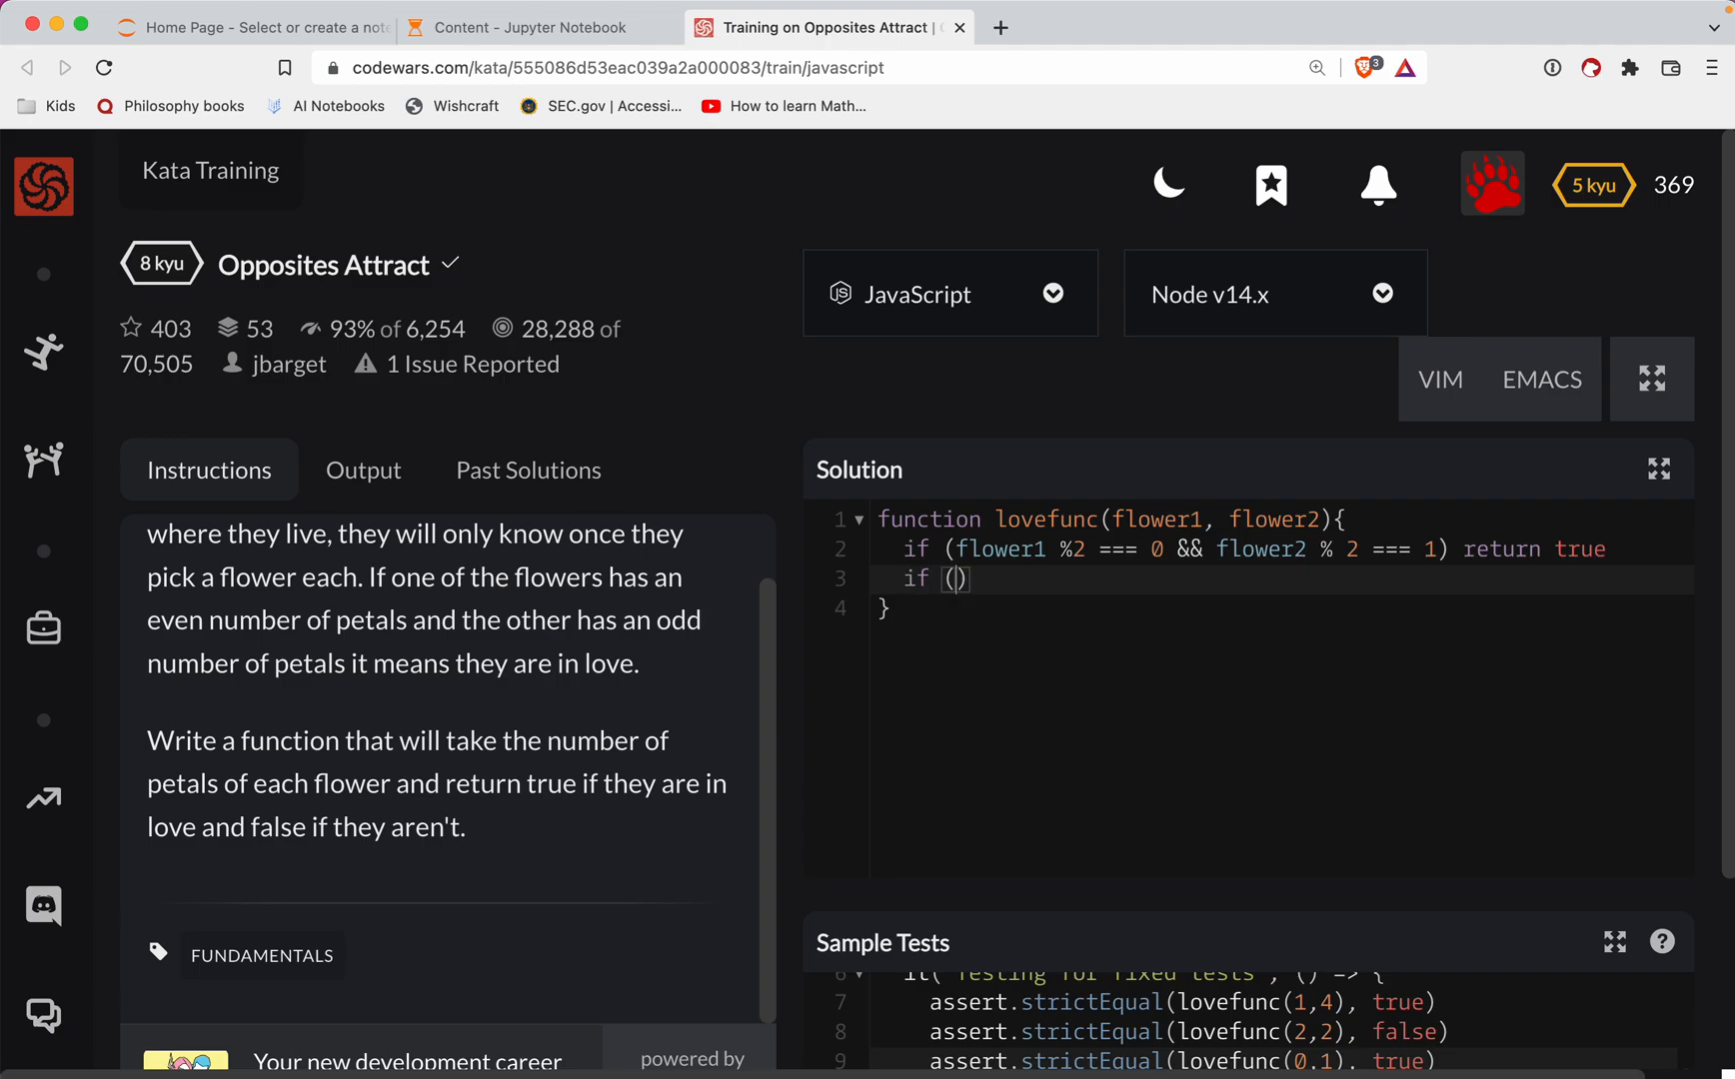
- Write if (flower2 % 2 === 0 && flower1 % 2 === 1) return true, then return false; otherwise
type("flower2")
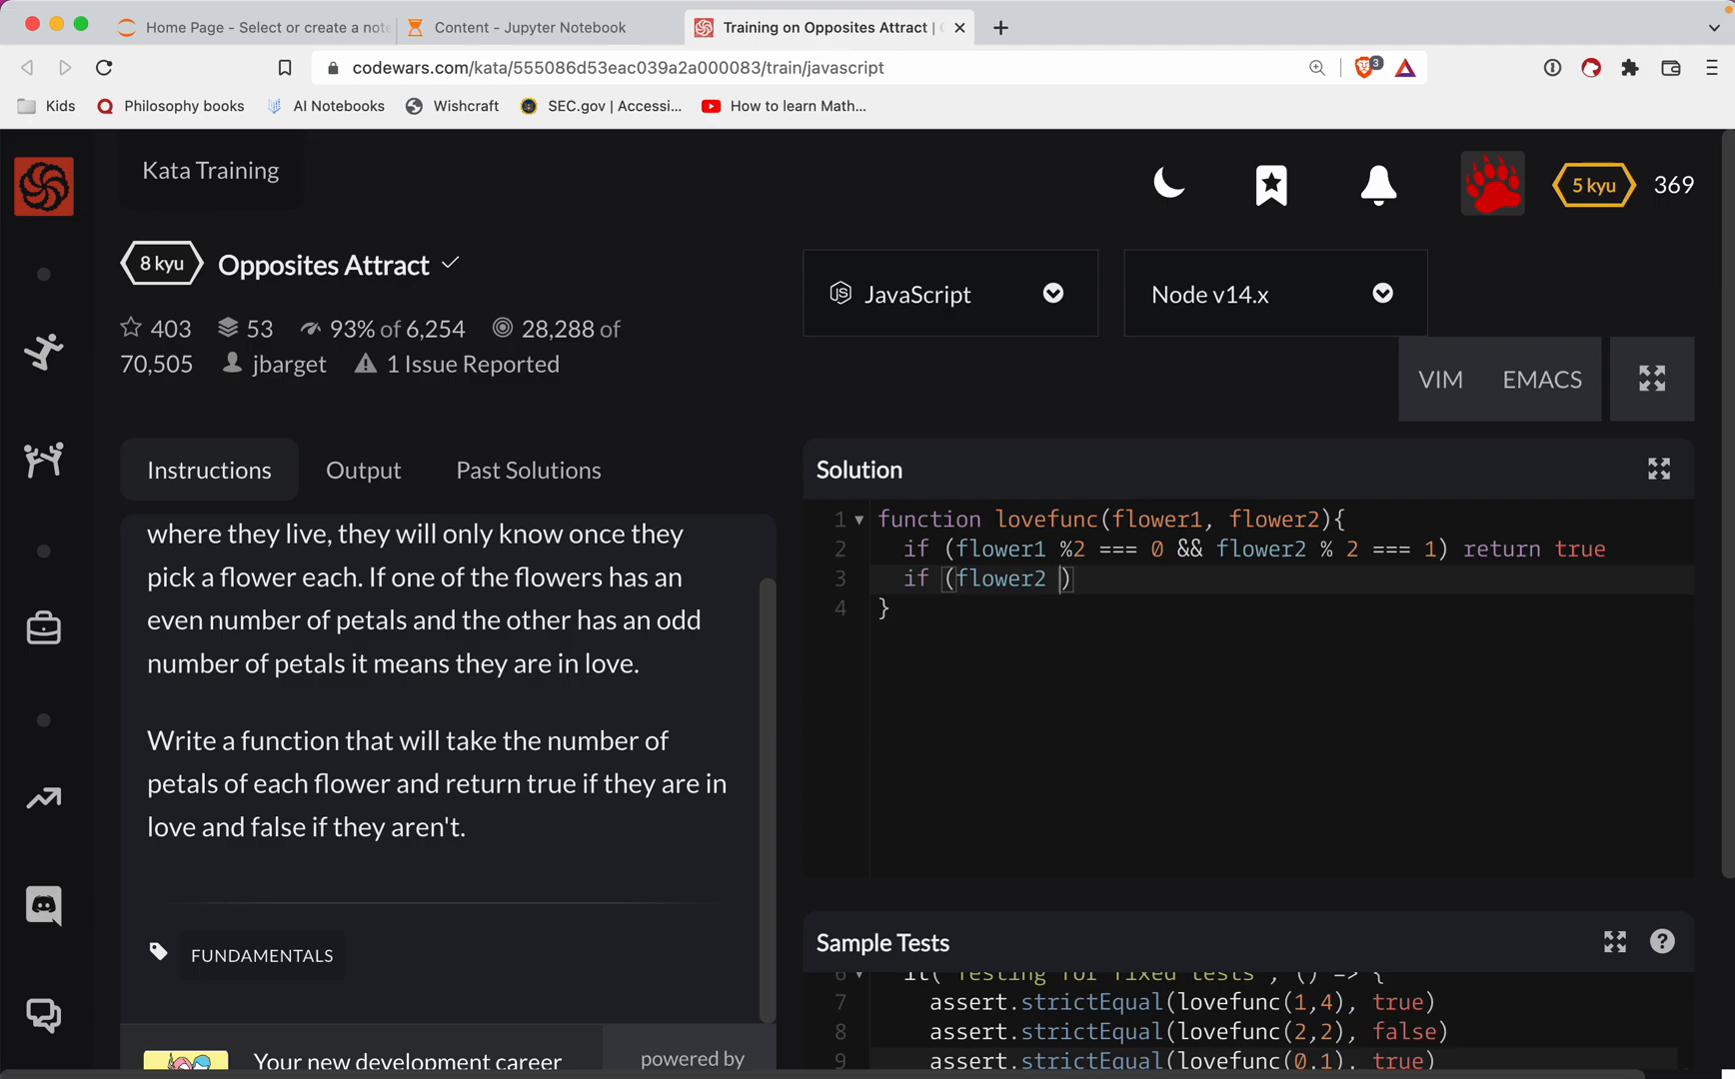
type("% 2 =")
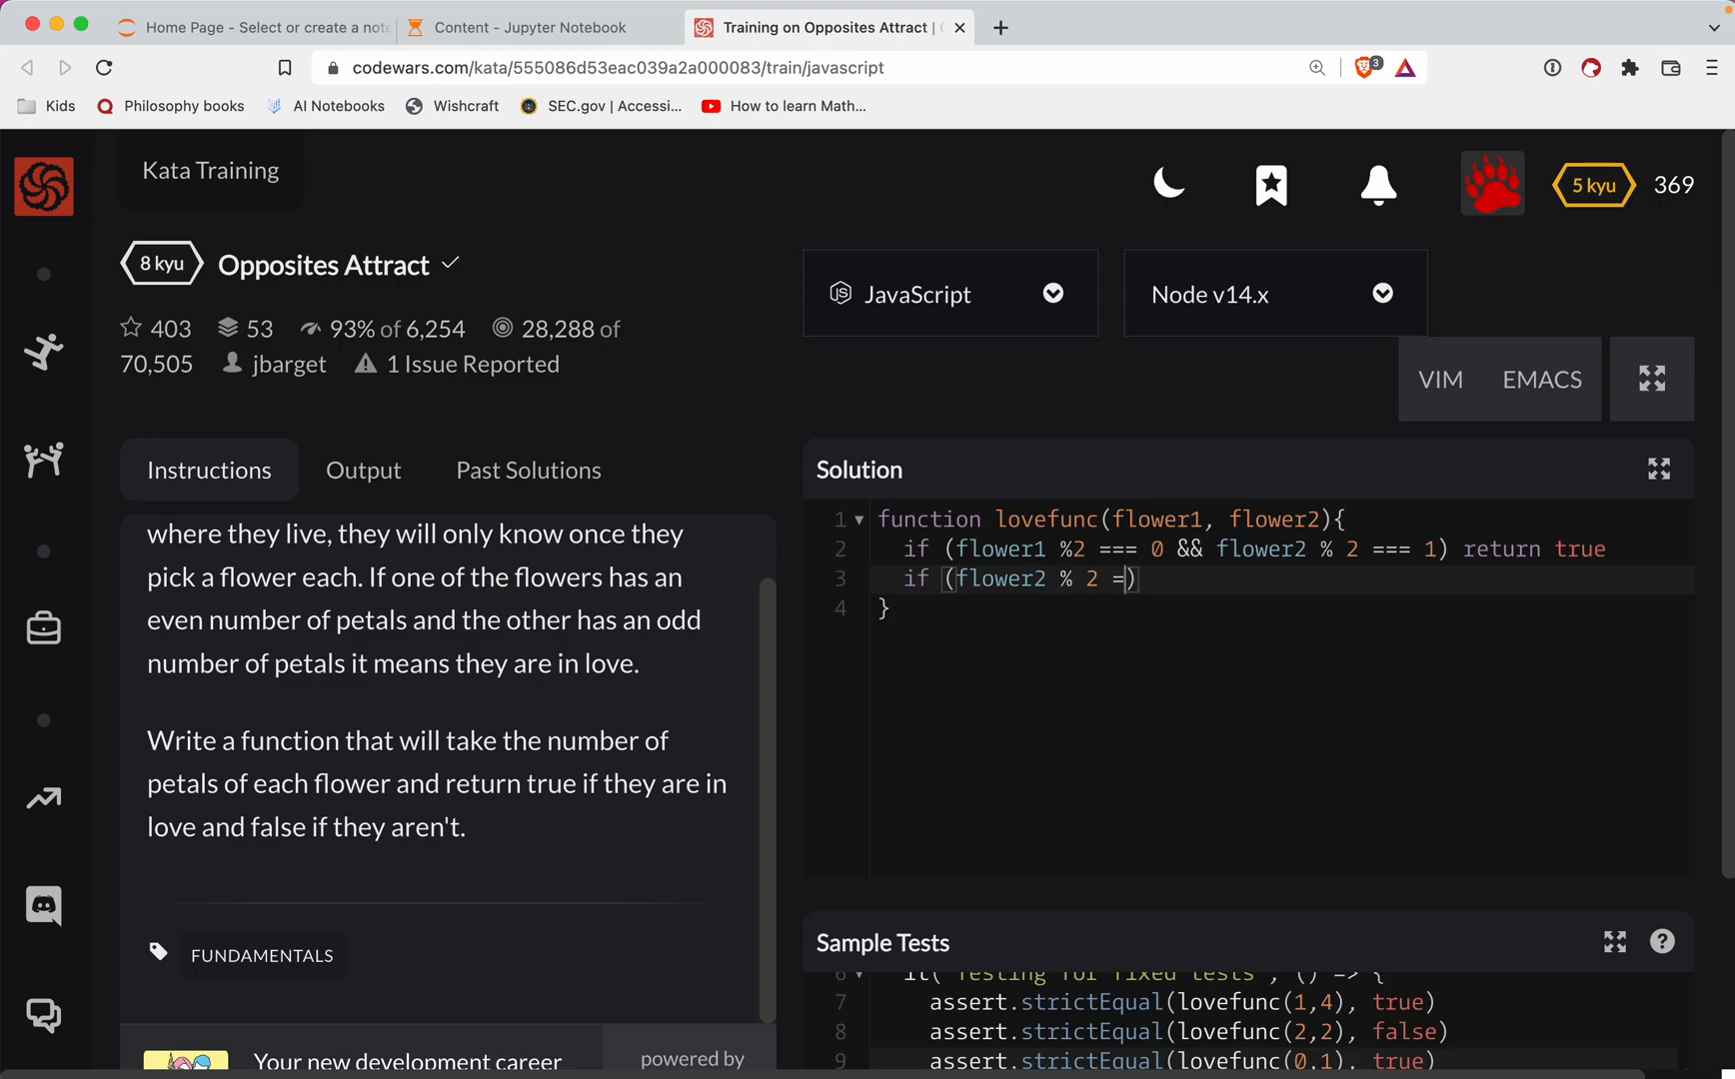
type("== 0")
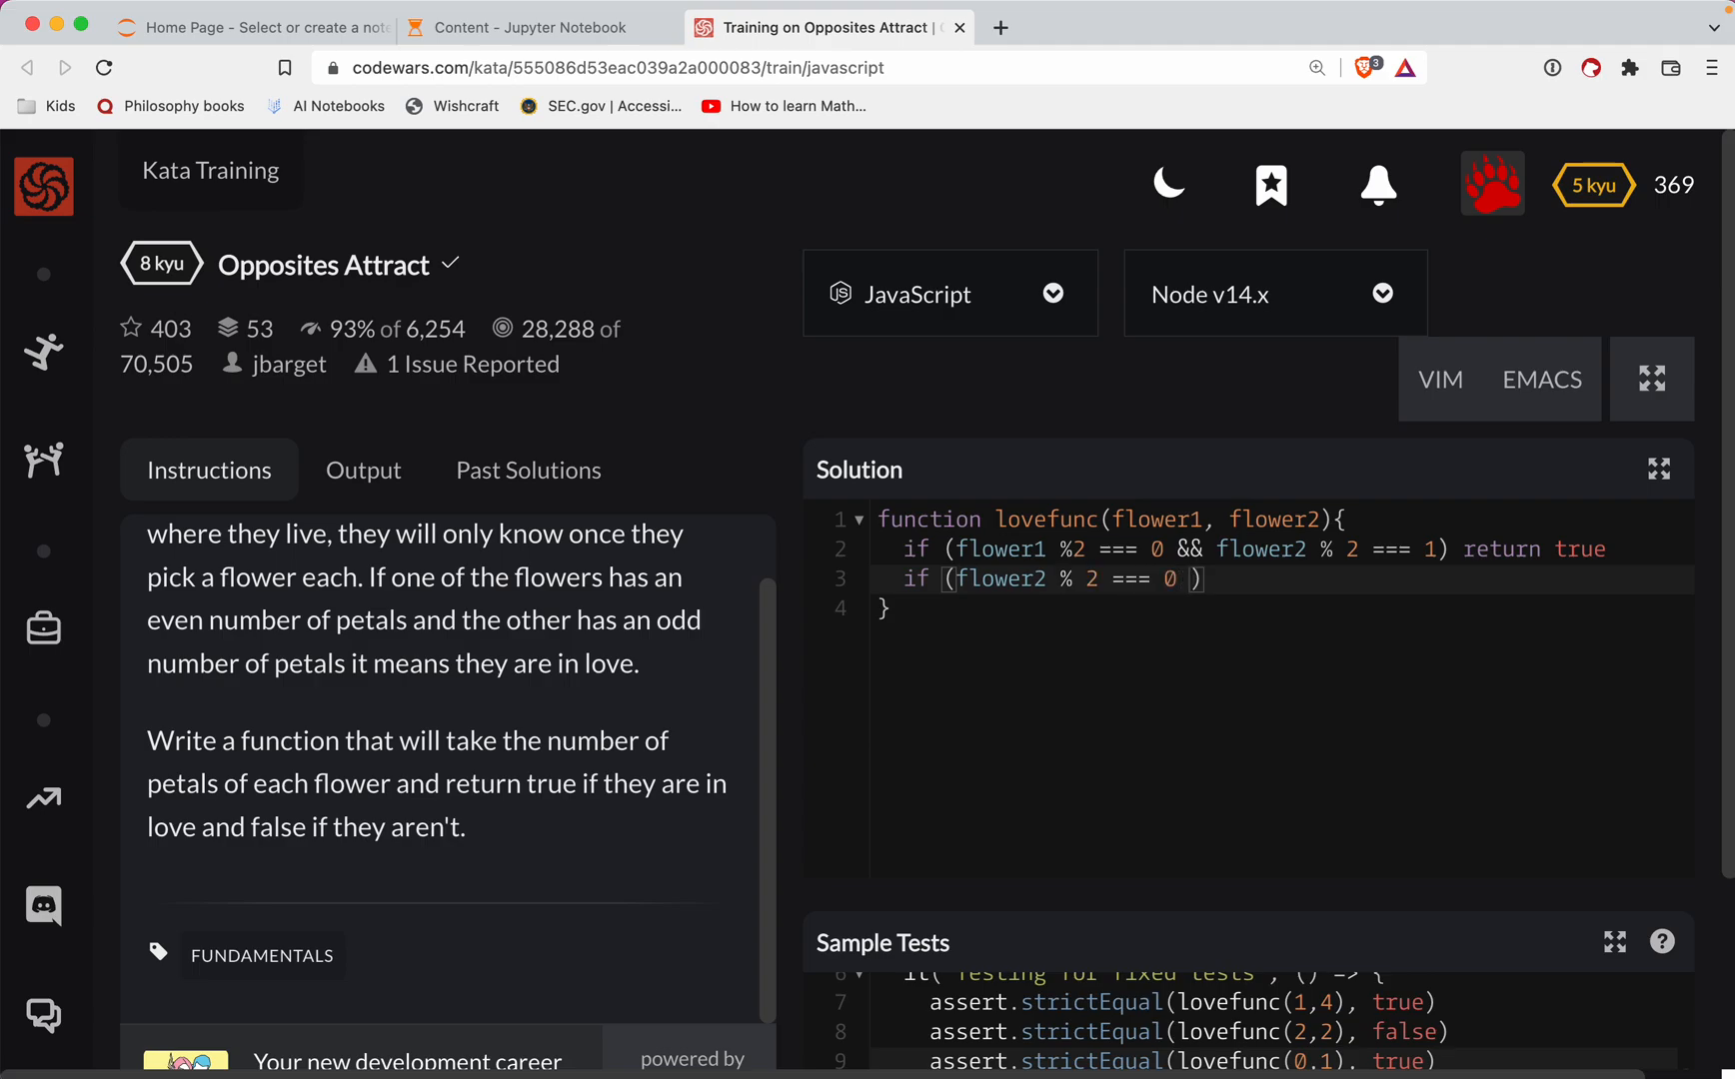
type("&& floer1 %")
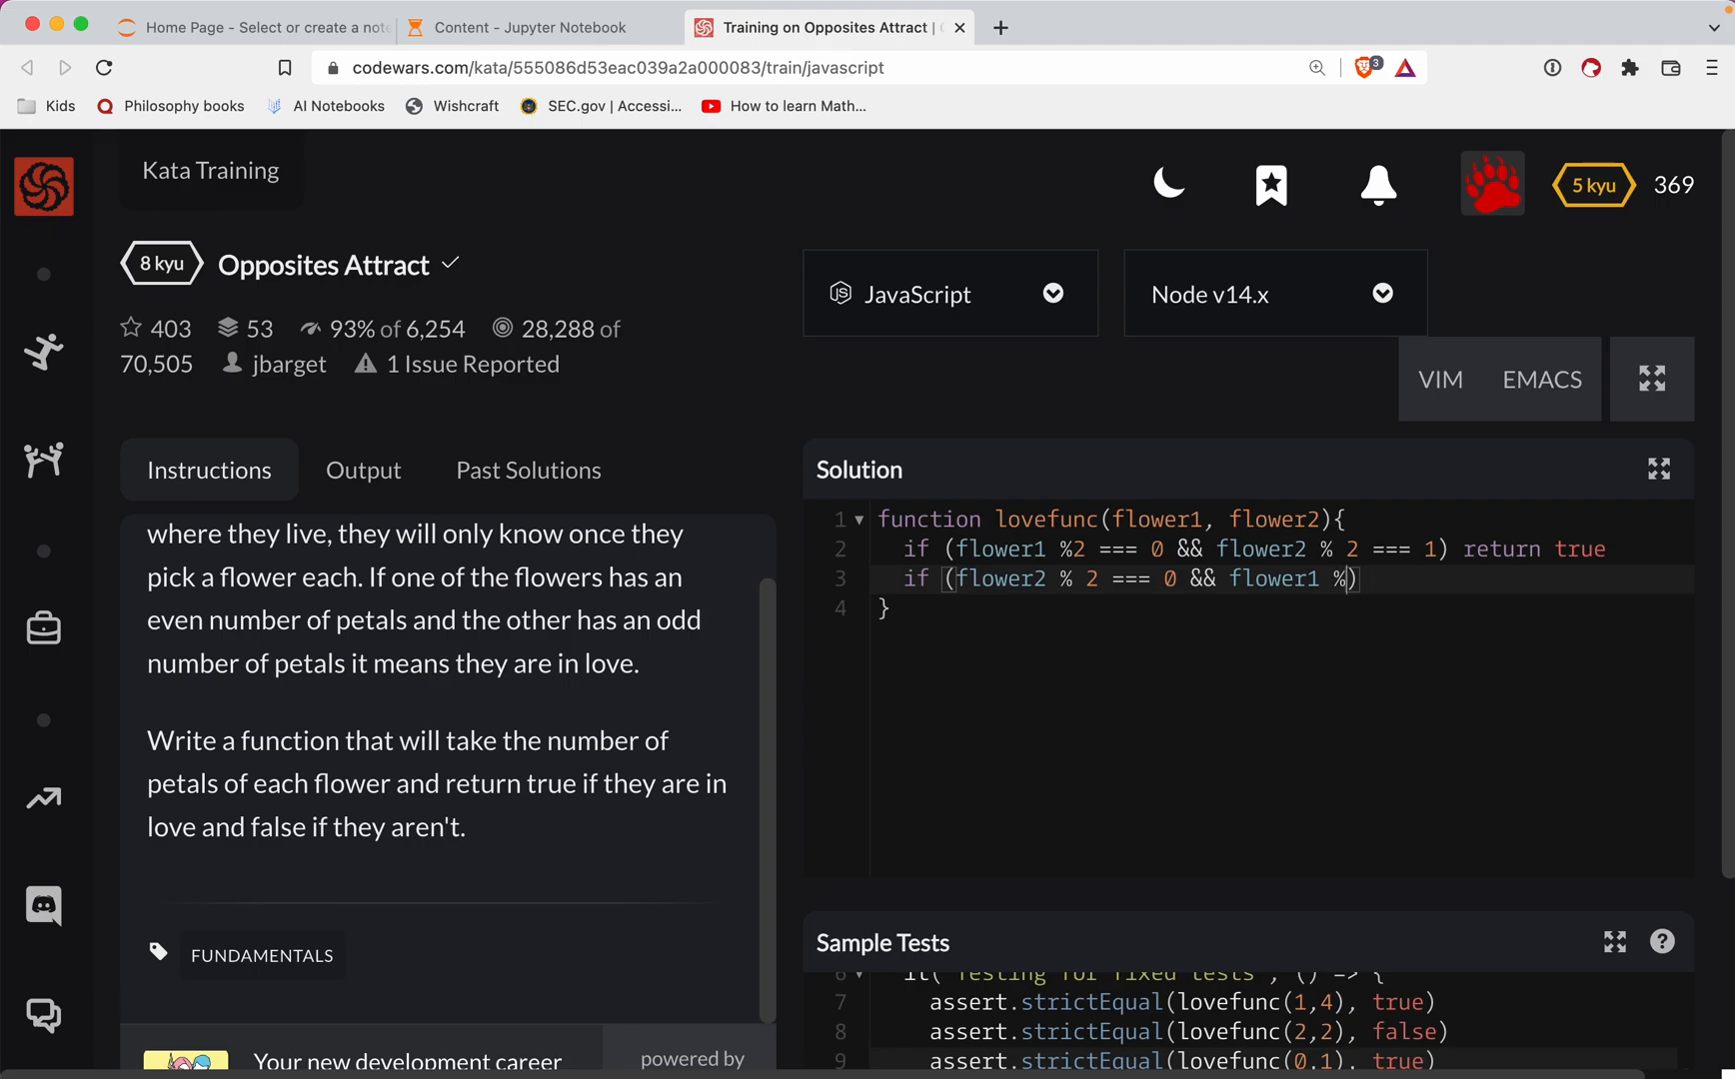
type("2 === 1")
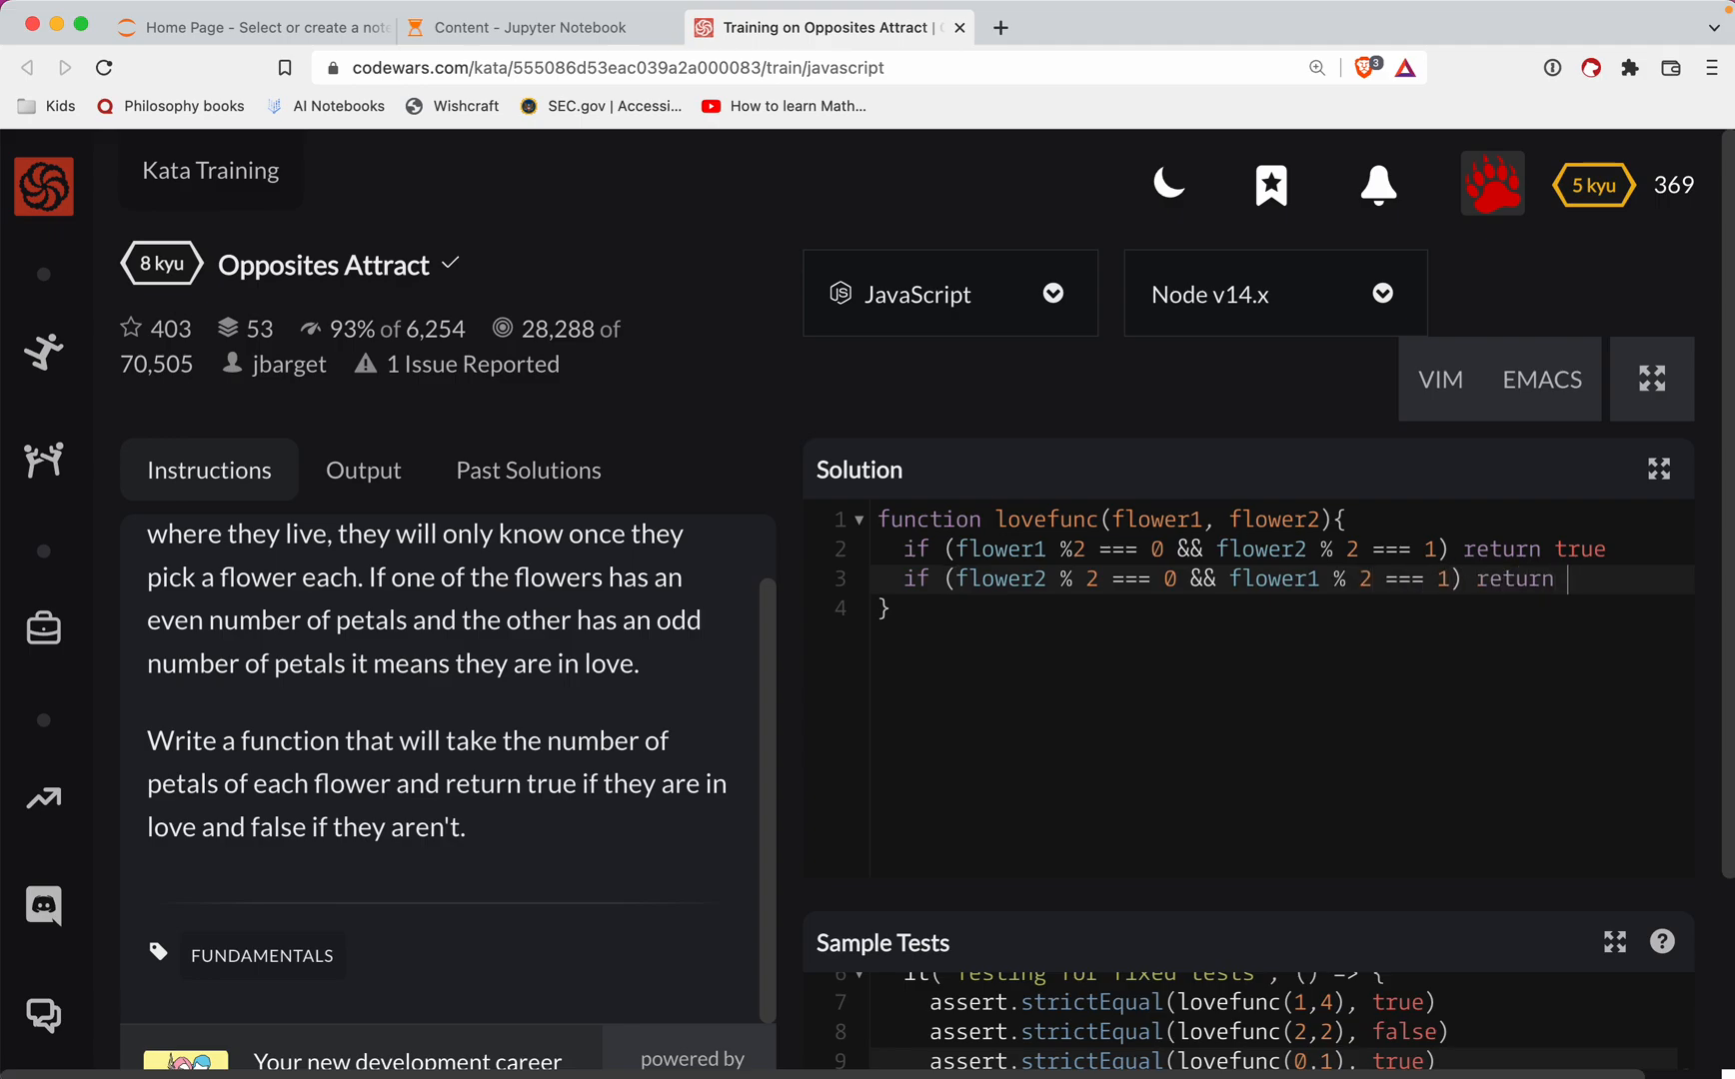
type("true")
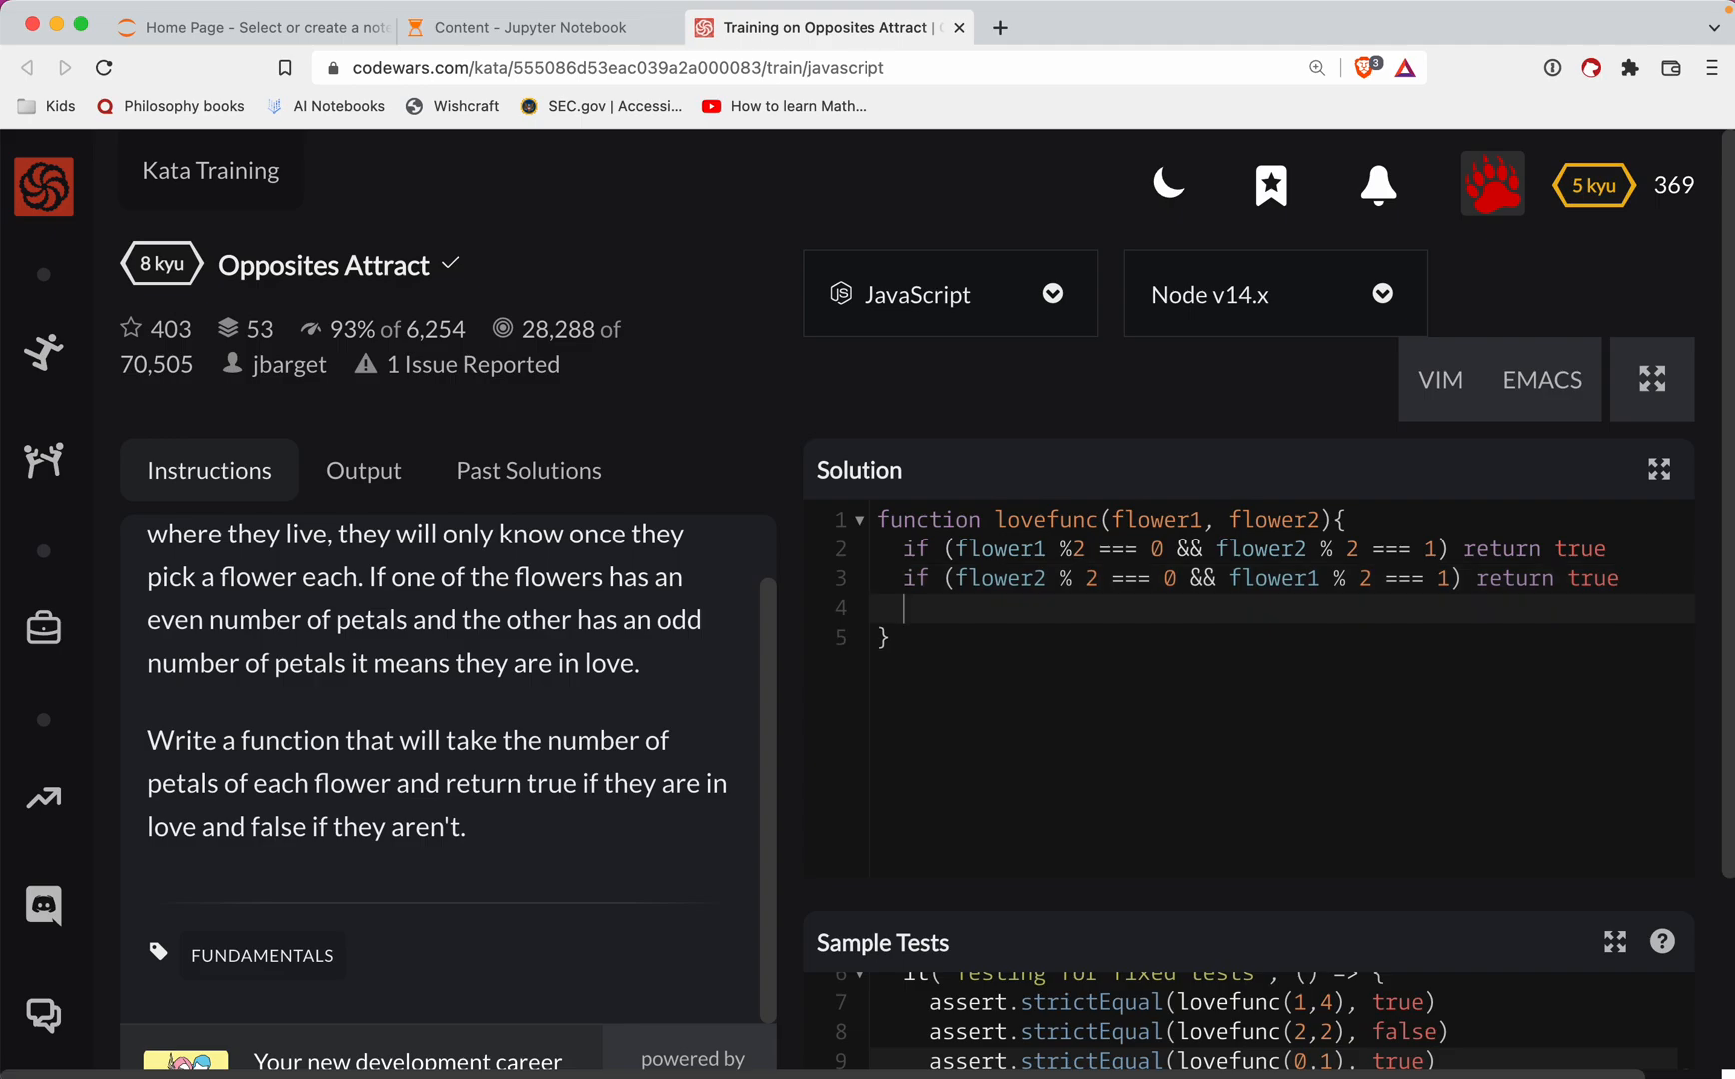
type("return false")
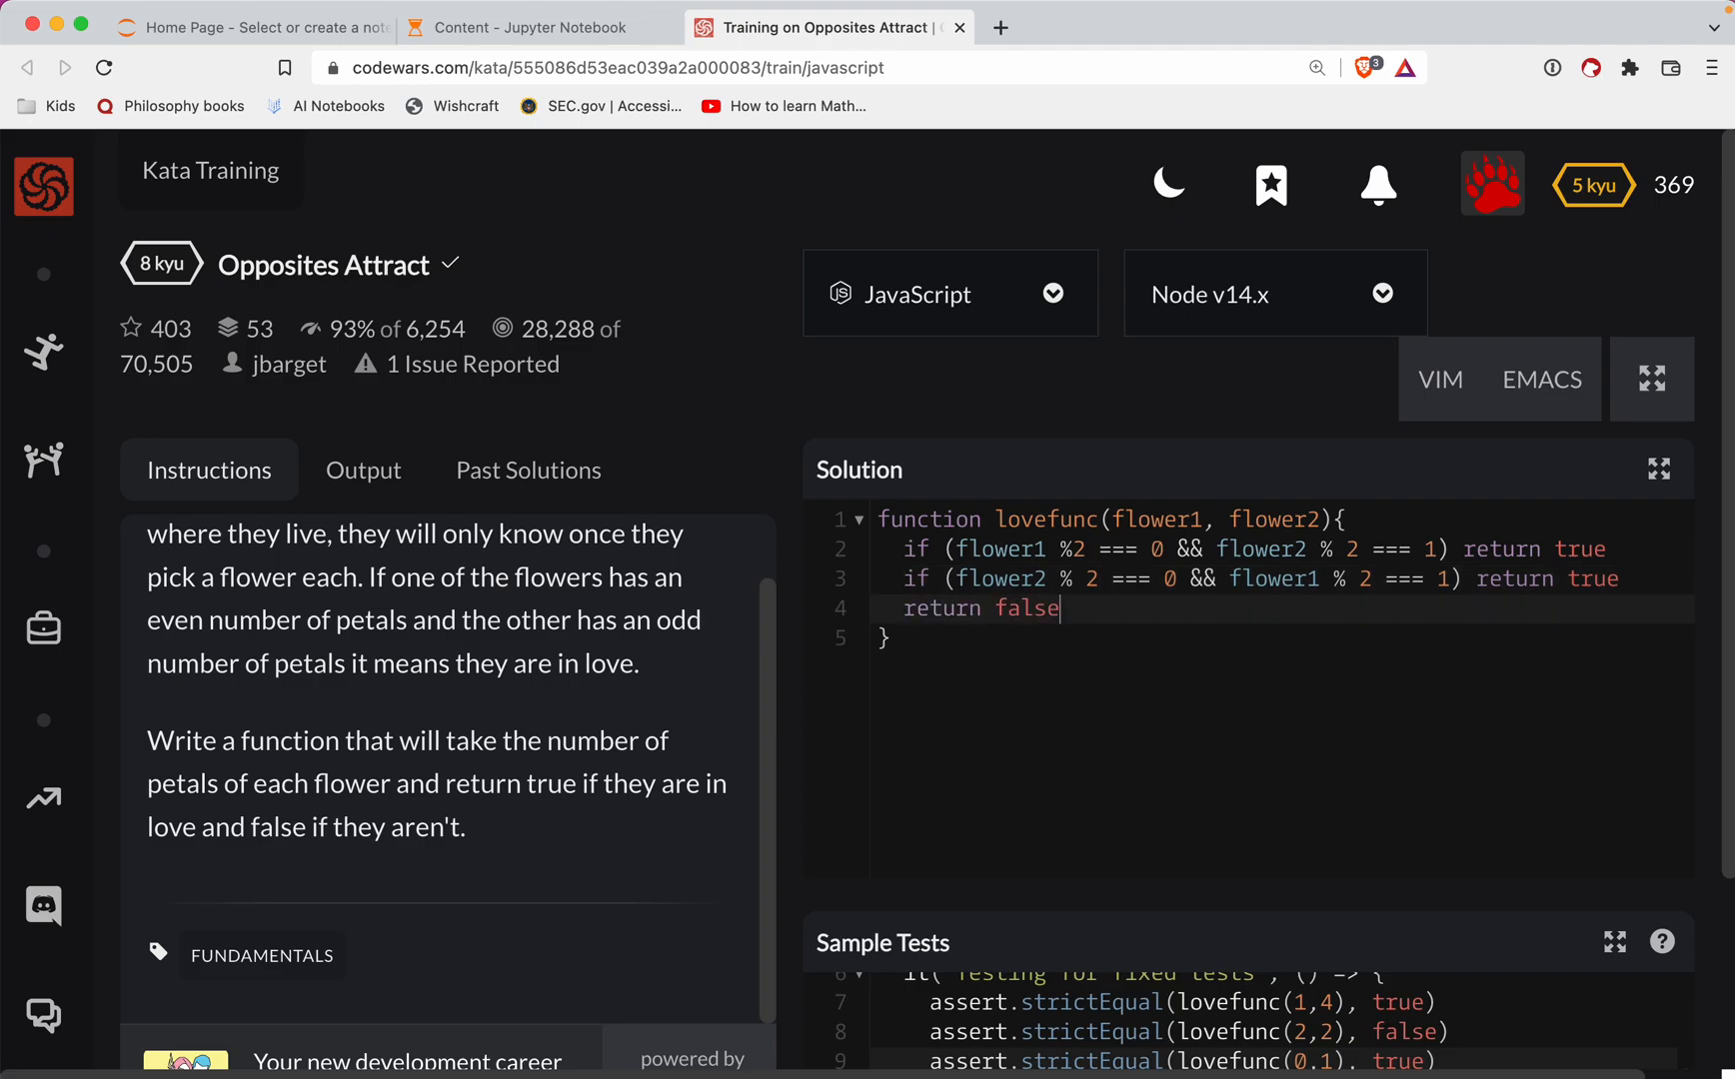
type(";")
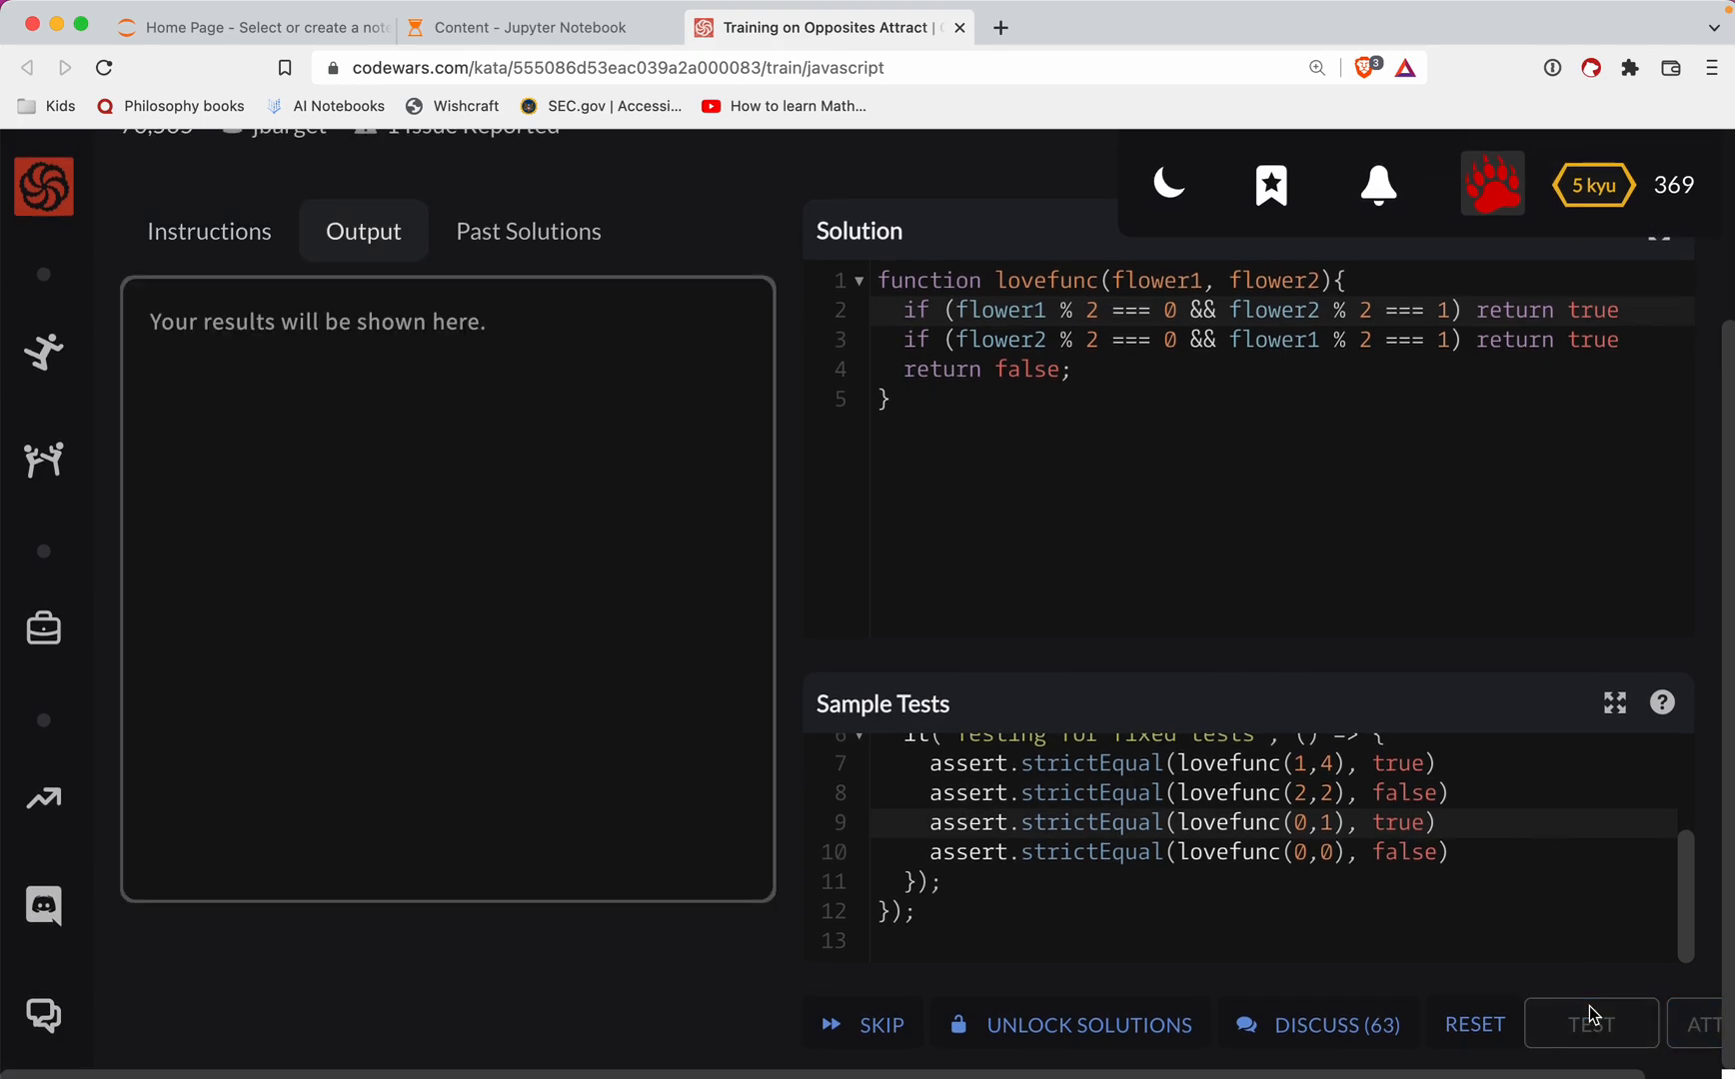
- Run the sample tests, which pass, then submit lovefunc for the full attempt
left_click(1591, 1023)
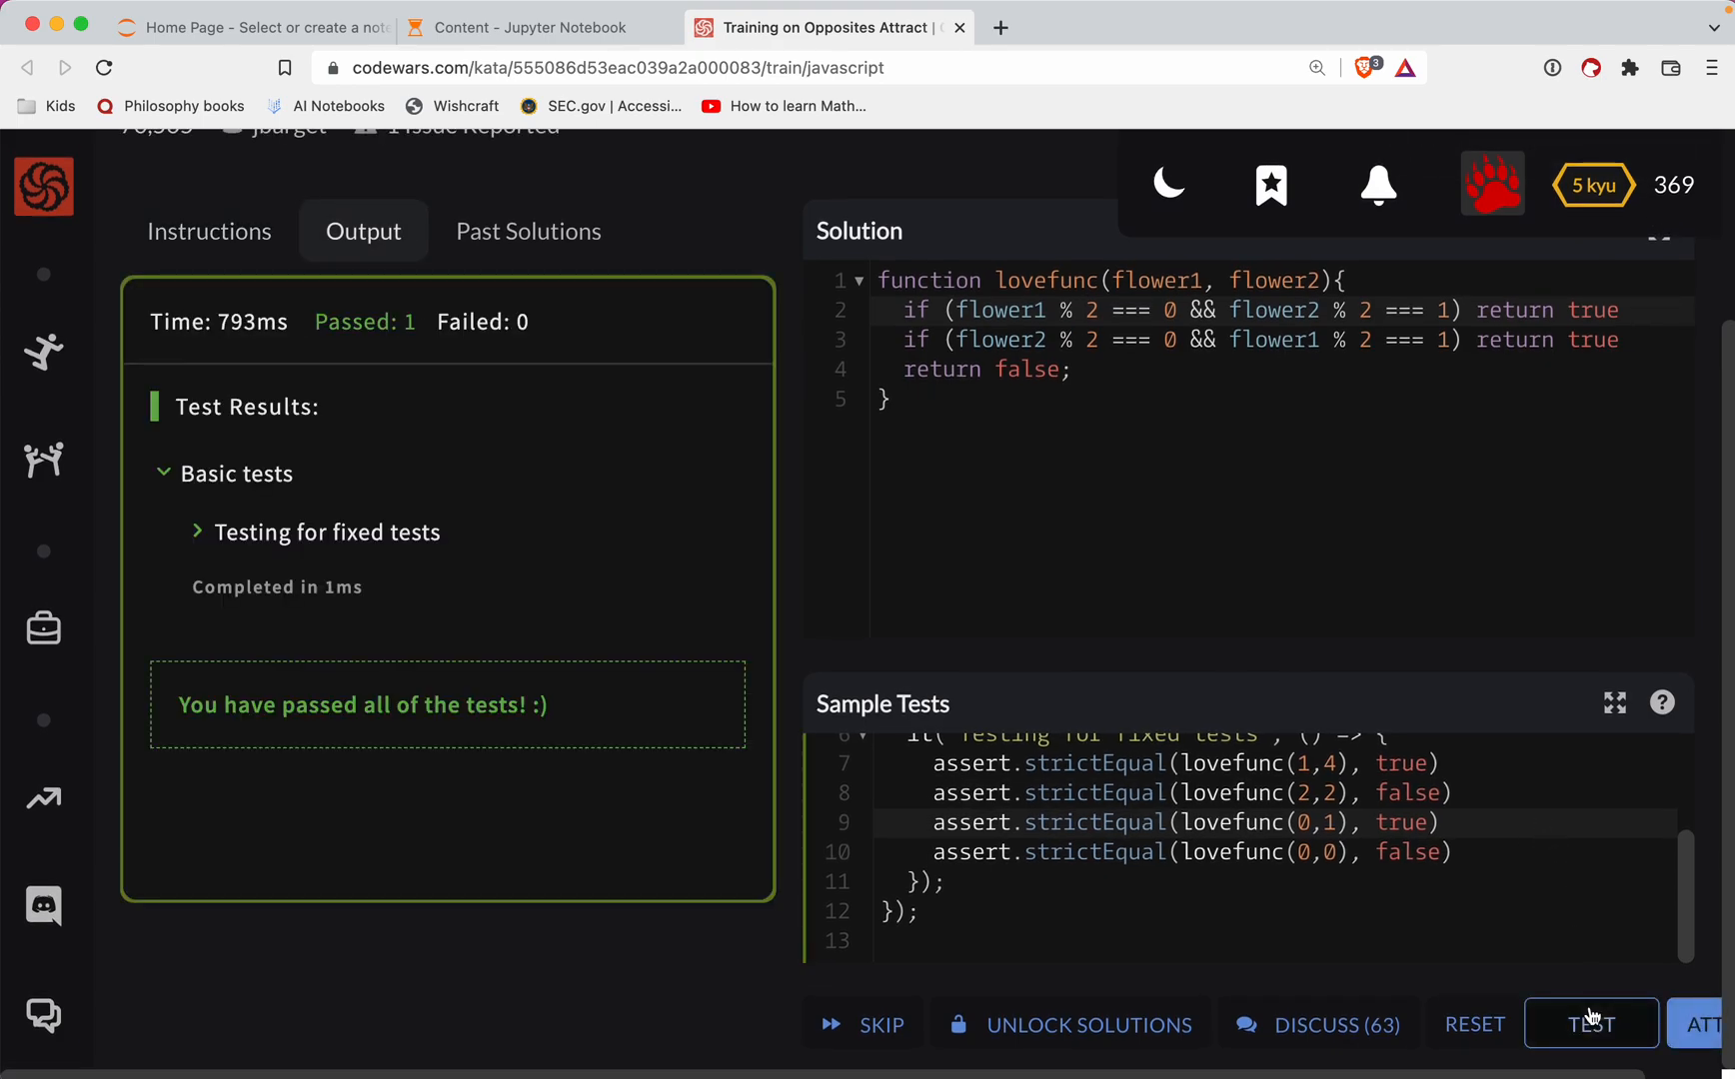
left_click(1591, 1023)
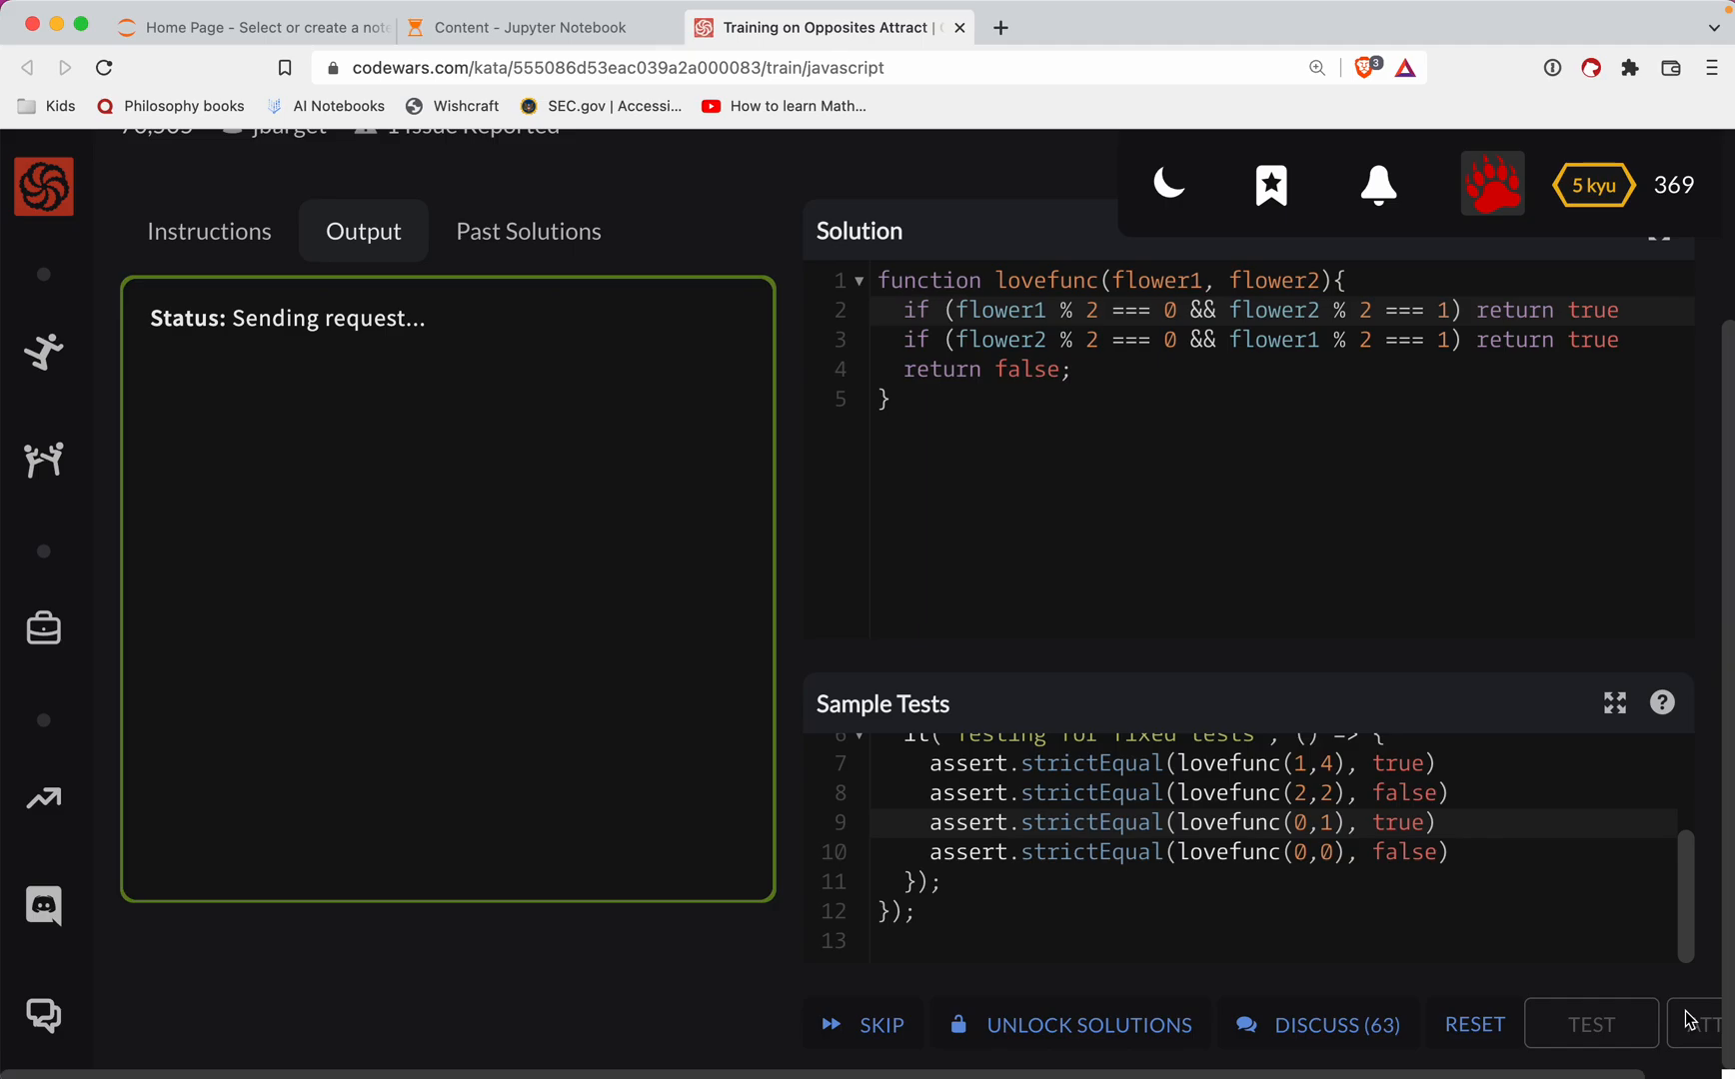